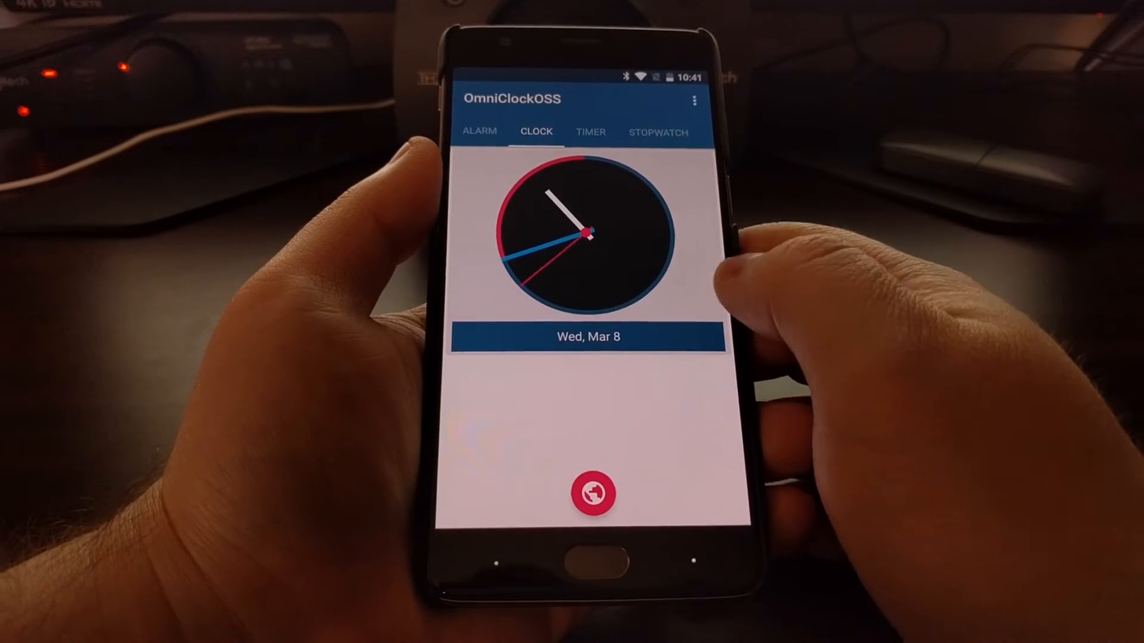
Step: View the OmniClockOSS Alarm tab, then go Home to the app drawer
click(480, 131)
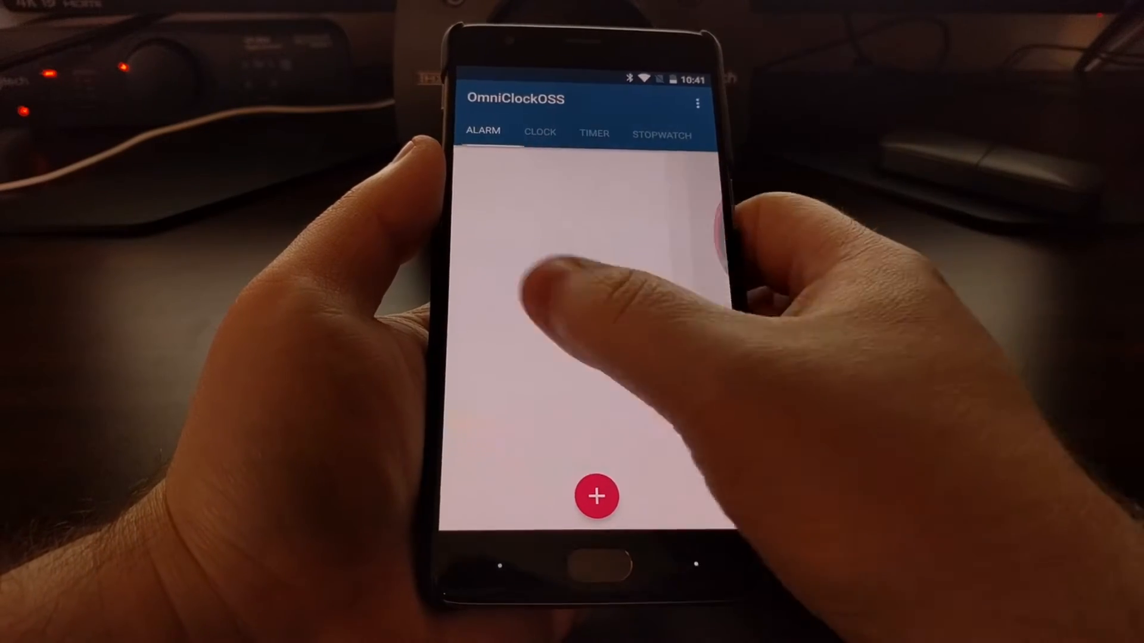
click(662, 135)
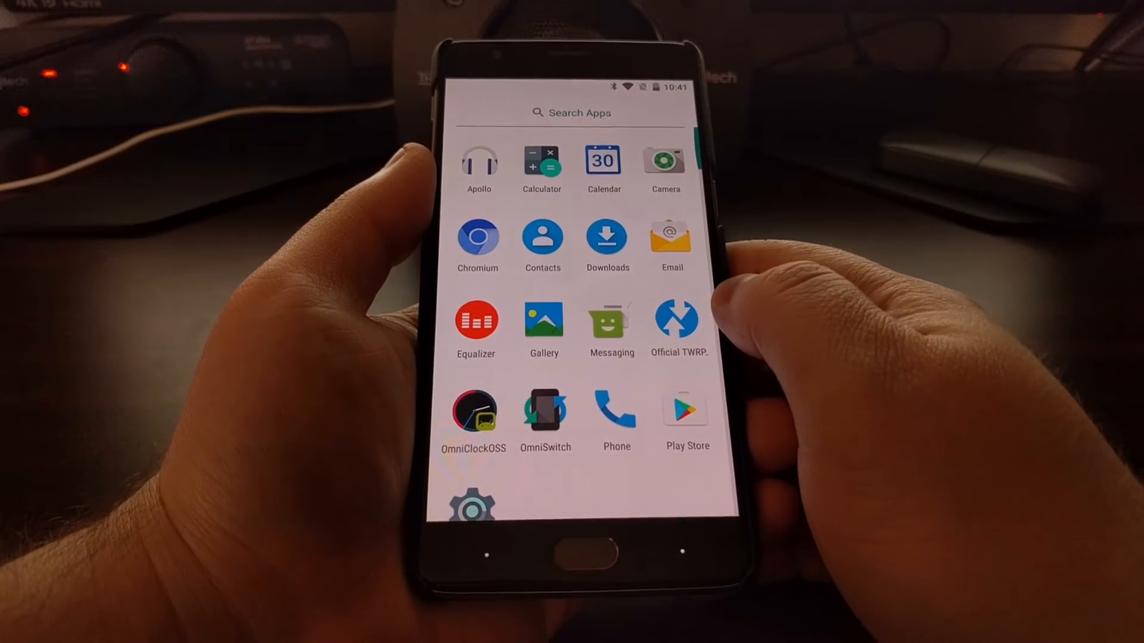
Step: Launch OmniSwitch and enable its overlay app switcher
click(546, 409)
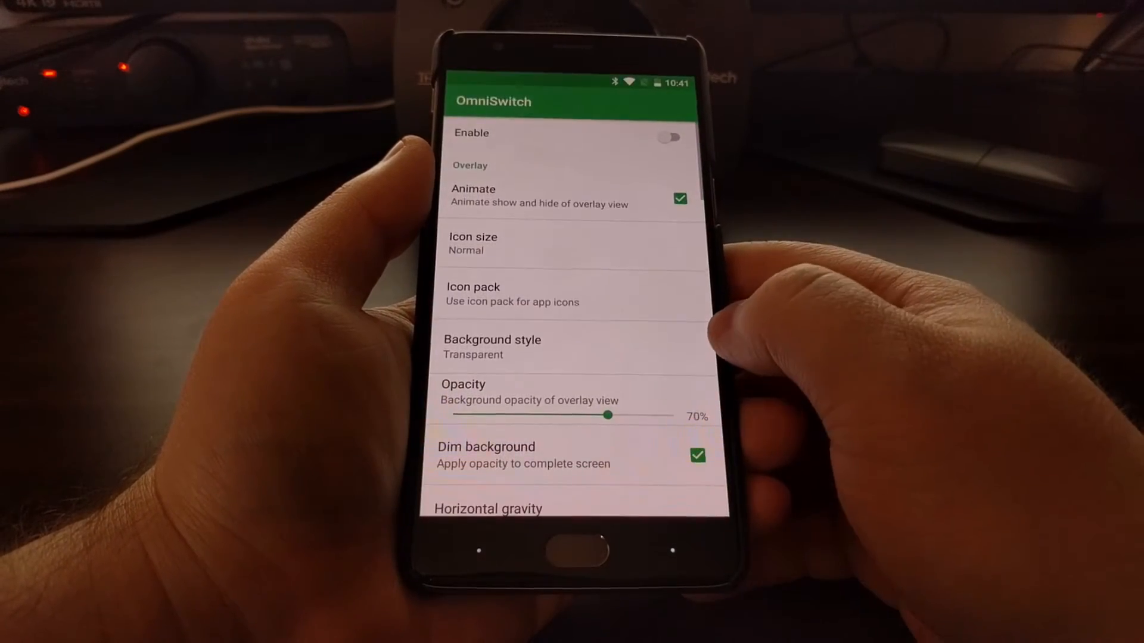
click(668, 138)
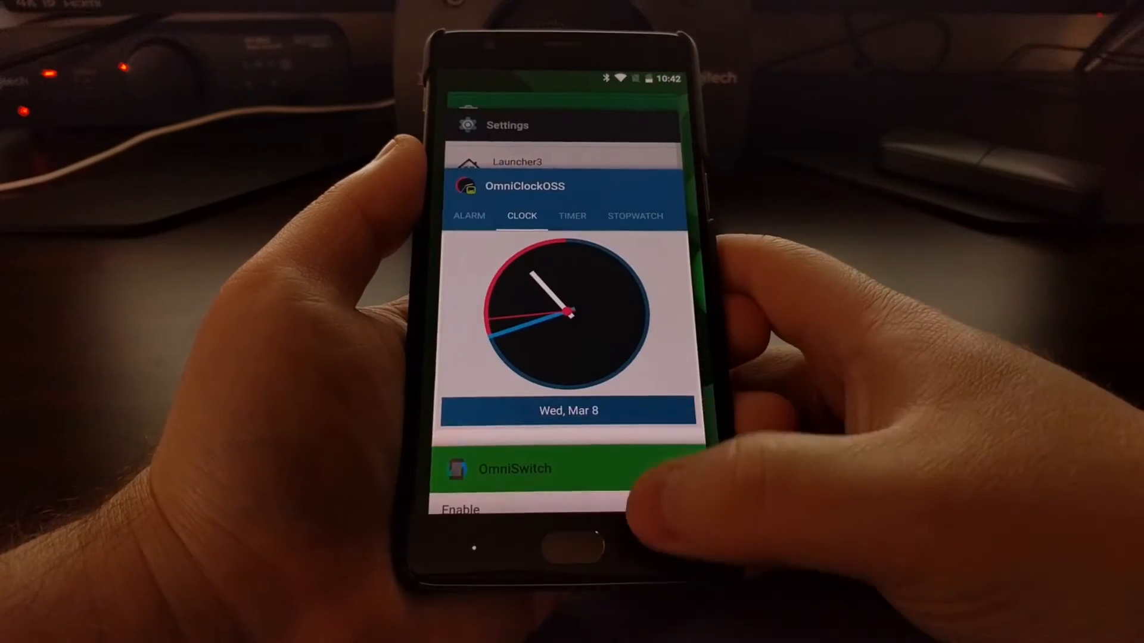
click(515, 469)
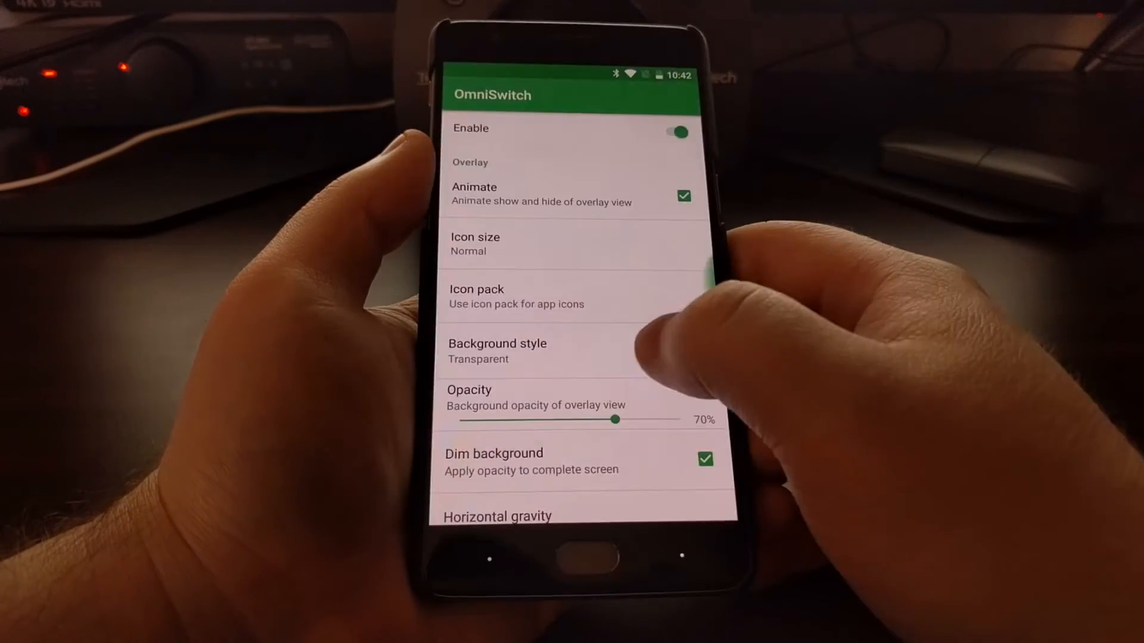
Step: Scroll through OmniSwitch's overlay, drag handle and quick switcher settings
scroll(down, 3)
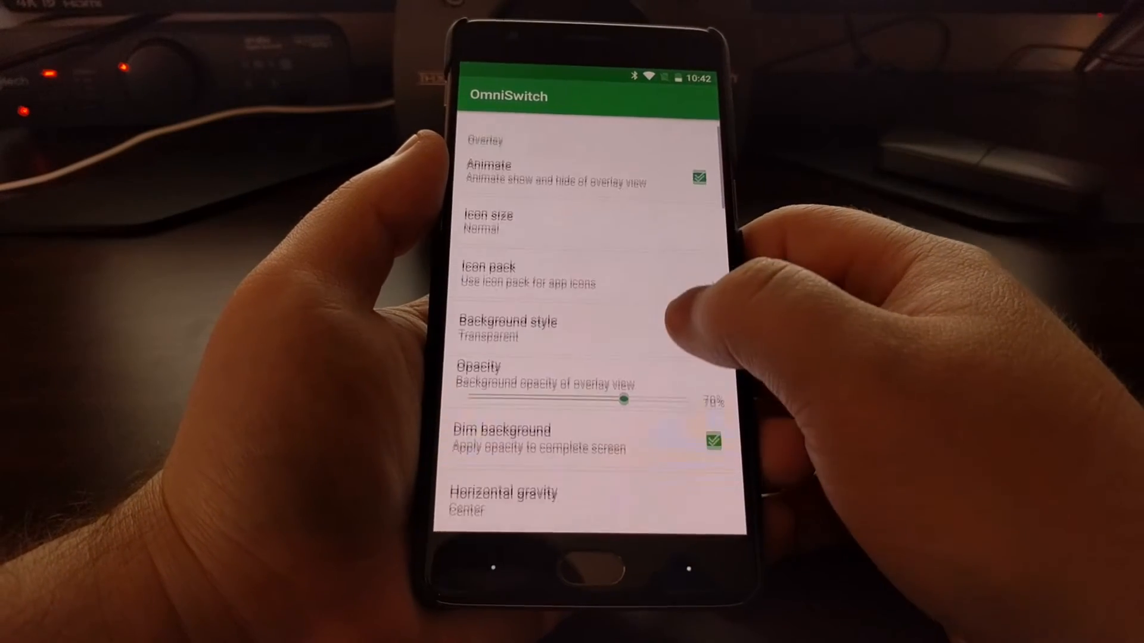
scroll(down, 3)
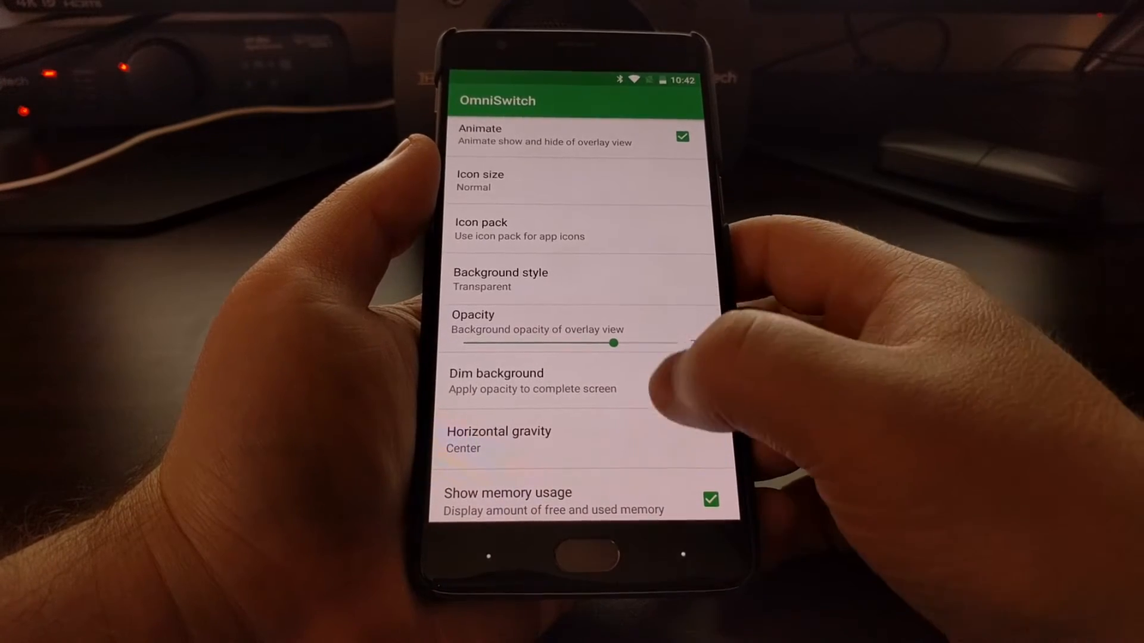
scroll(down, 3)
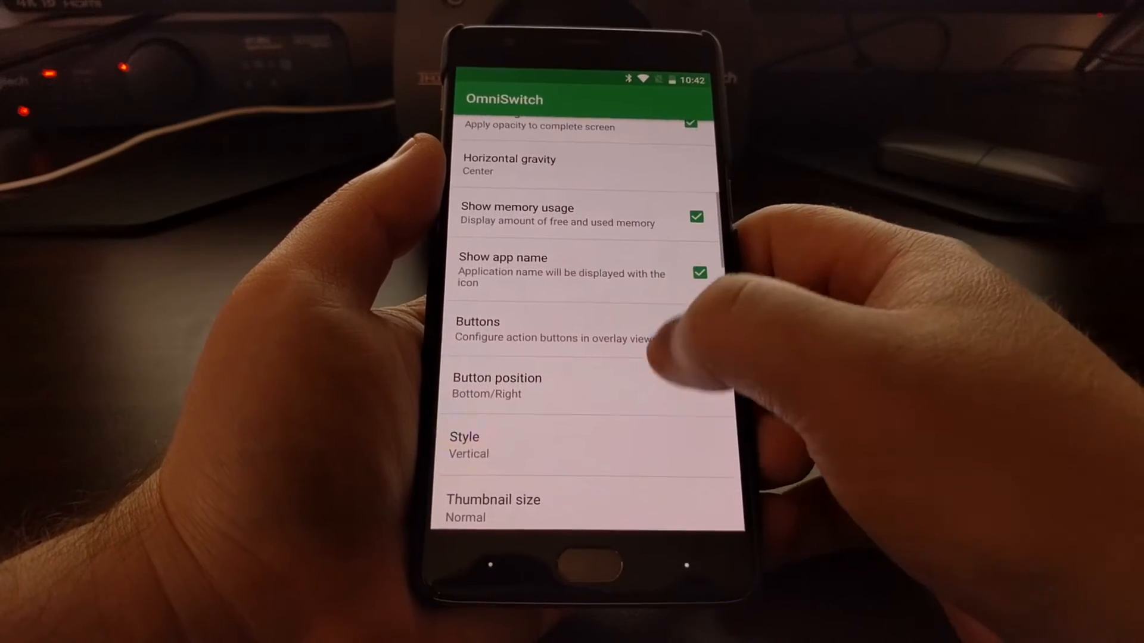
scroll(down, 3)
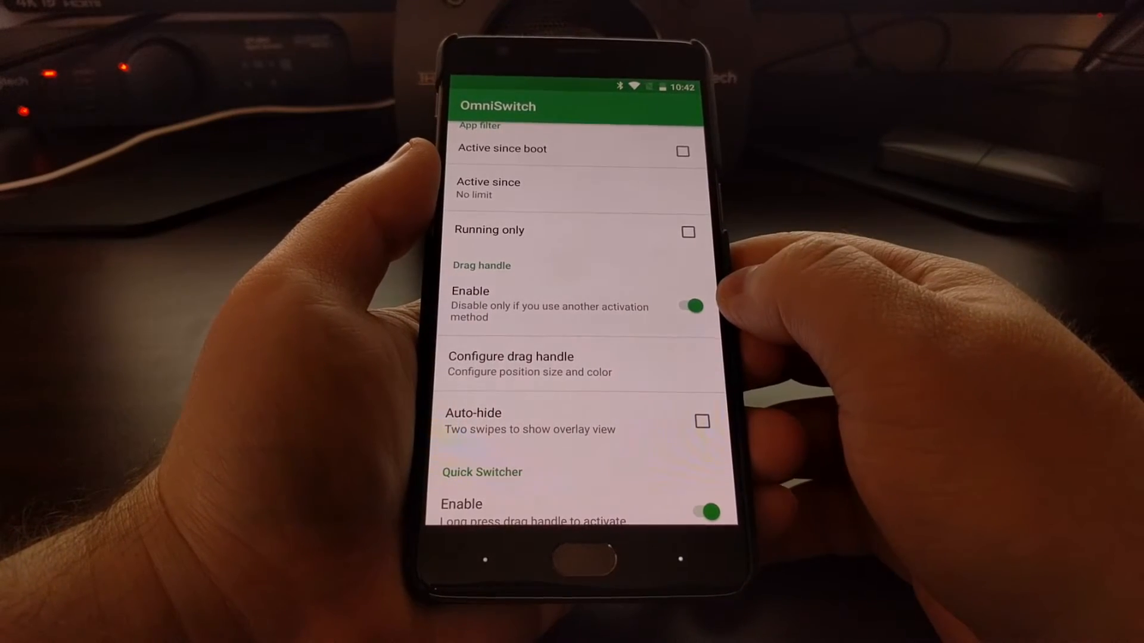
scroll(down, 3)
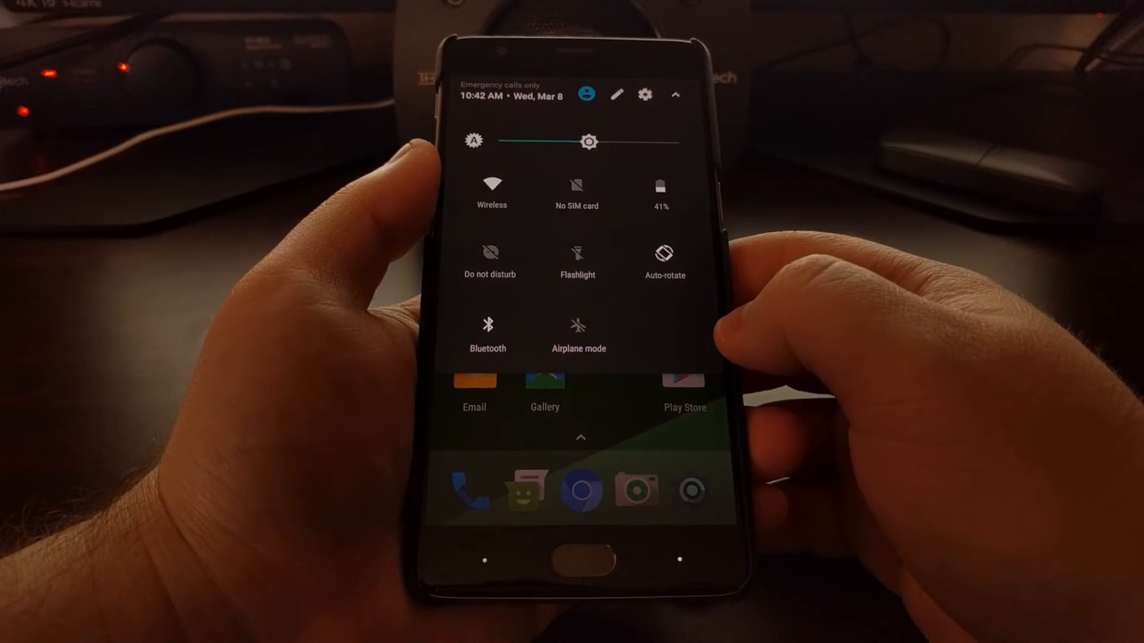
Step: From quick settings, reach system Settings and the OmniGears Bars page
click(645, 95)
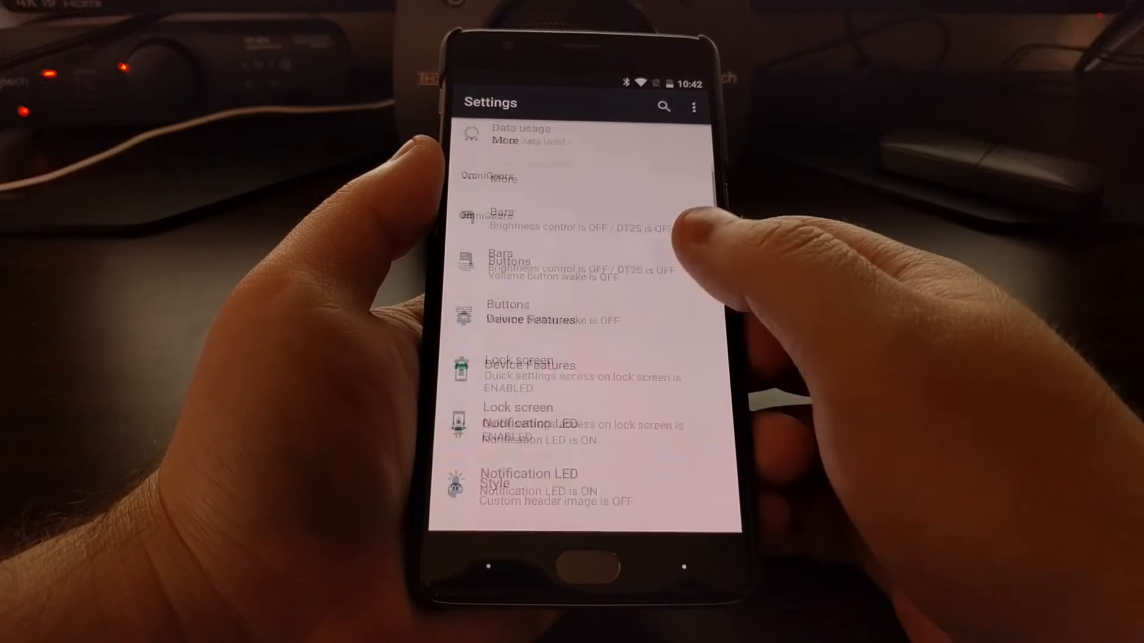
scroll(down, 3)
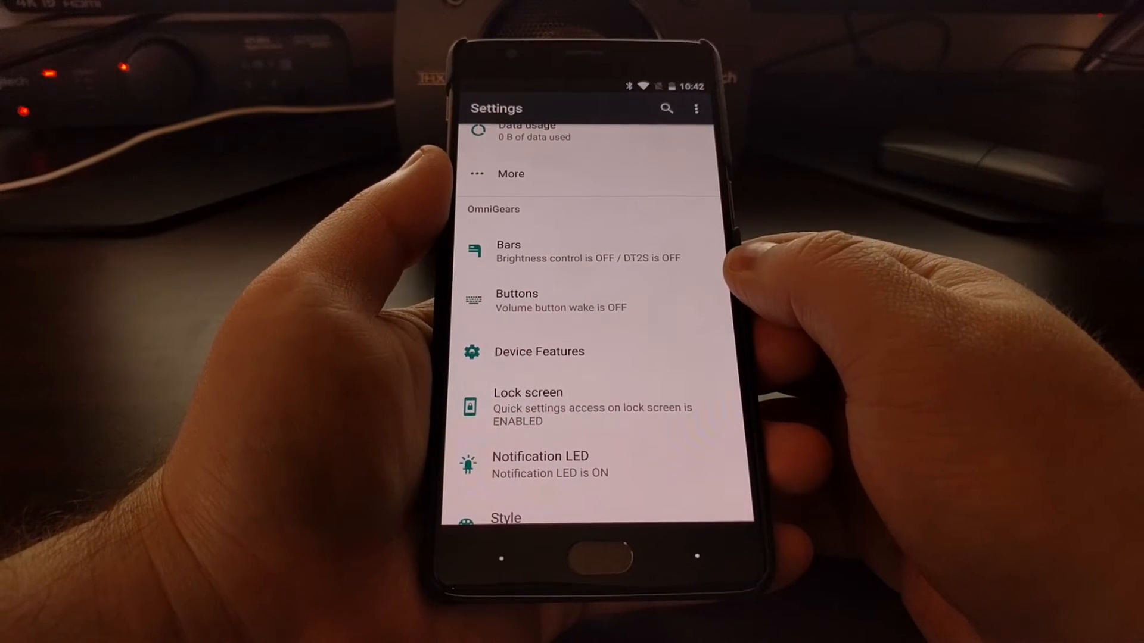
click(508, 251)
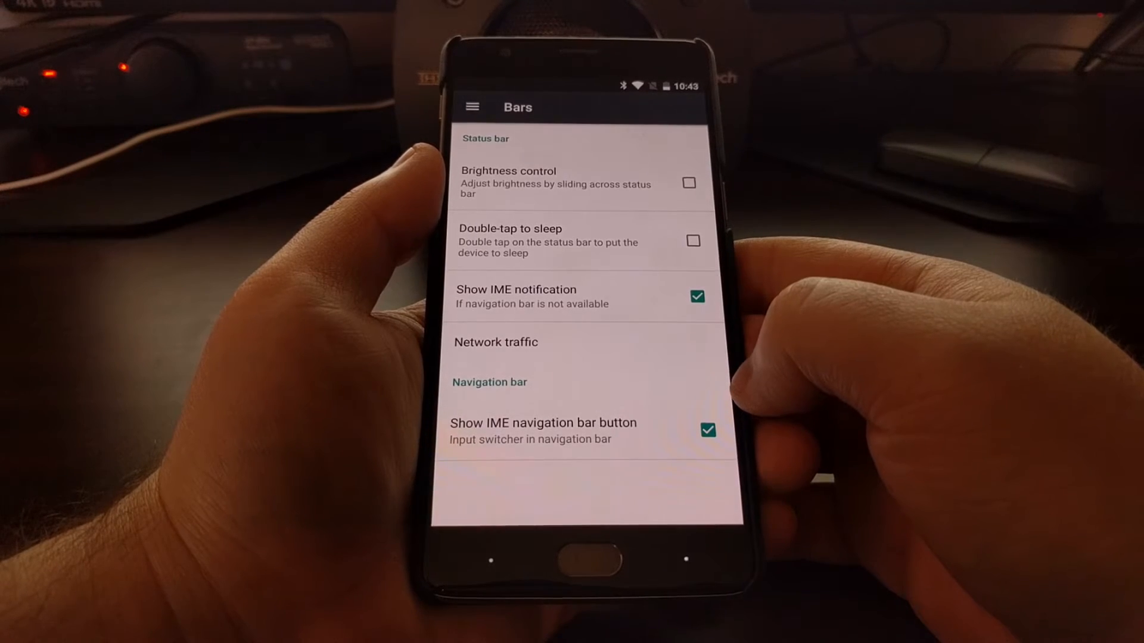
Step: Browse the OmniGears Buttons page down to Device Features > Advanced
click(472, 107)
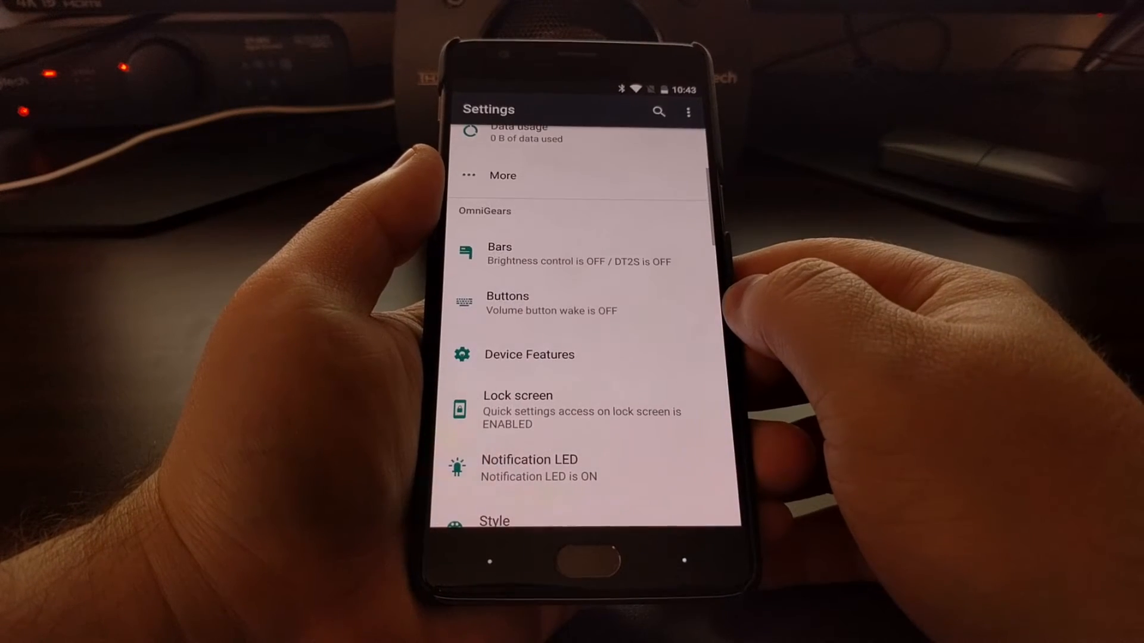
click(507, 303)
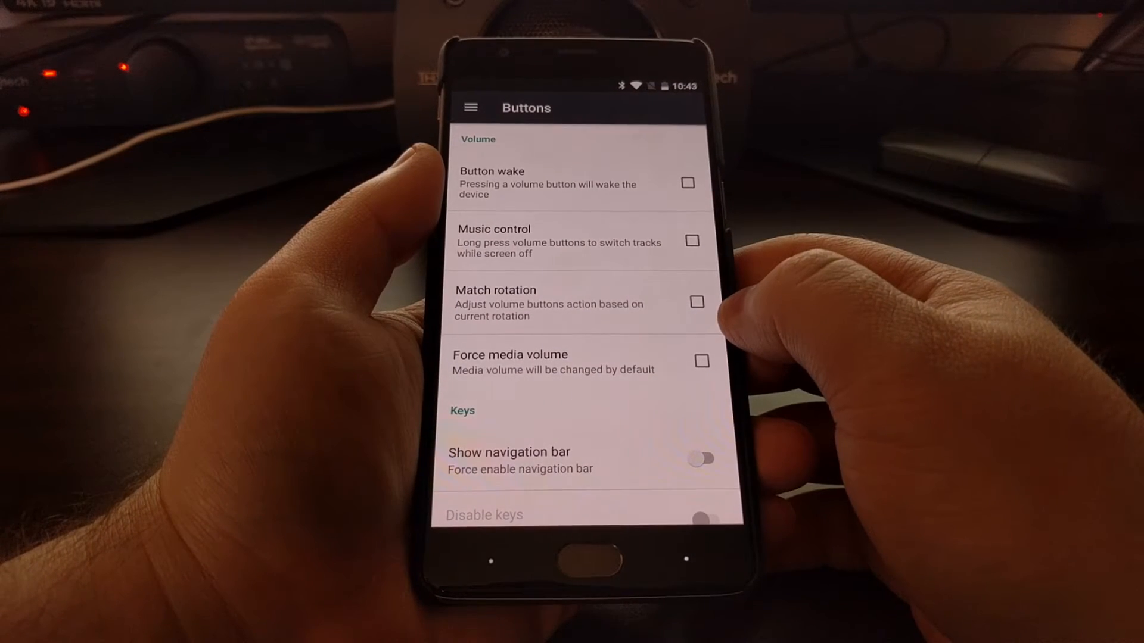
scroll(down, 3)
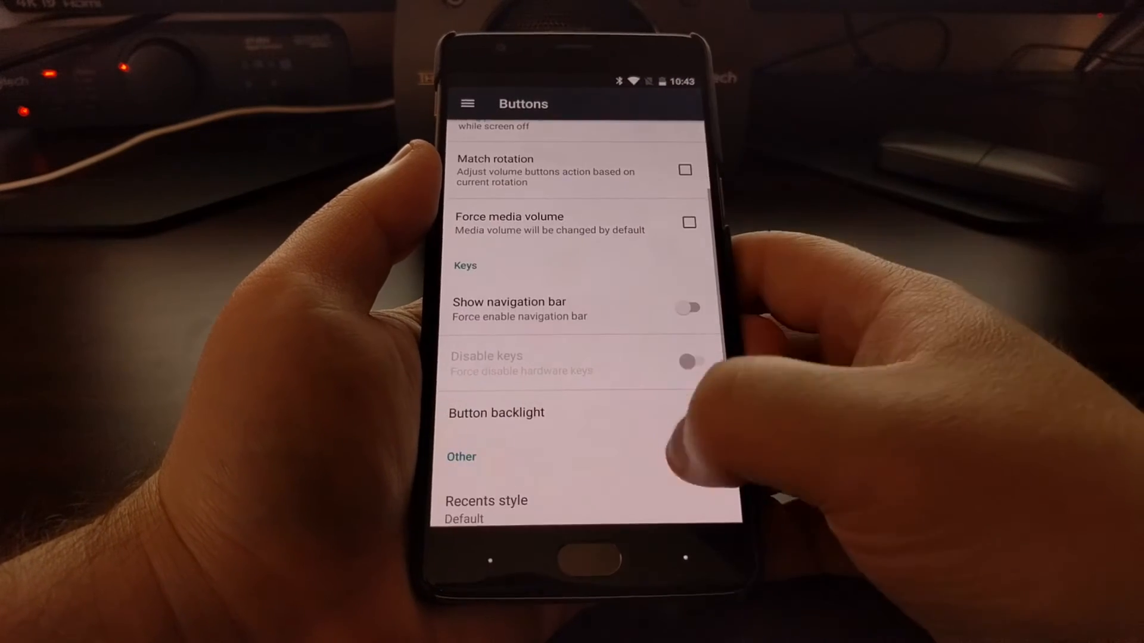
scroll(down, 3)
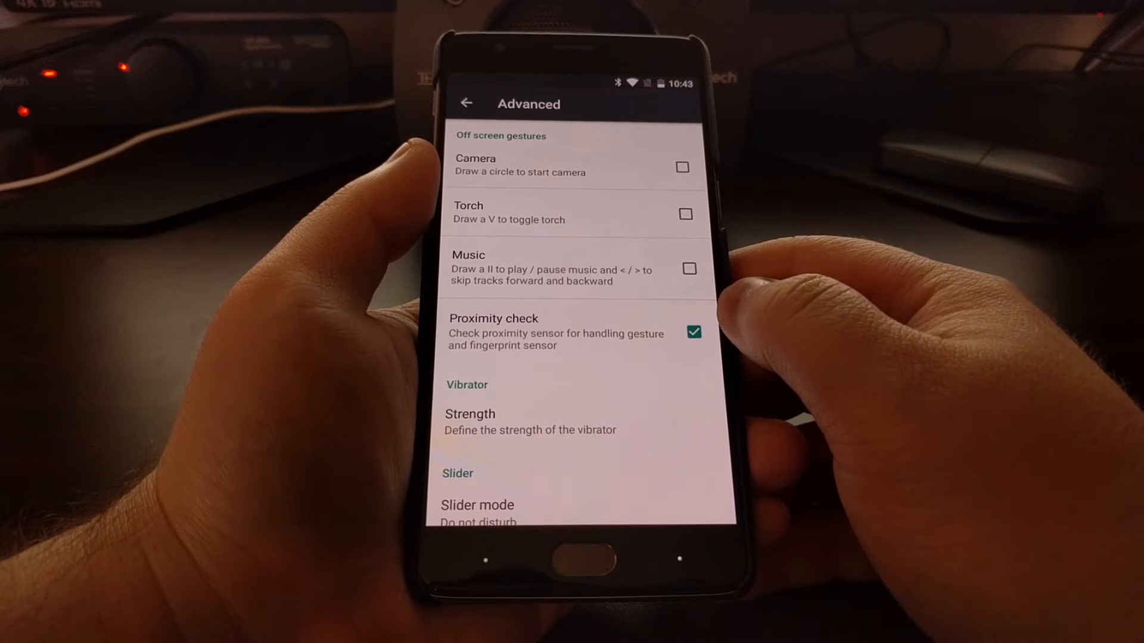
Step: Toggle sRGB mode and Swap back and recents on, then restore them off
click(693, 333)
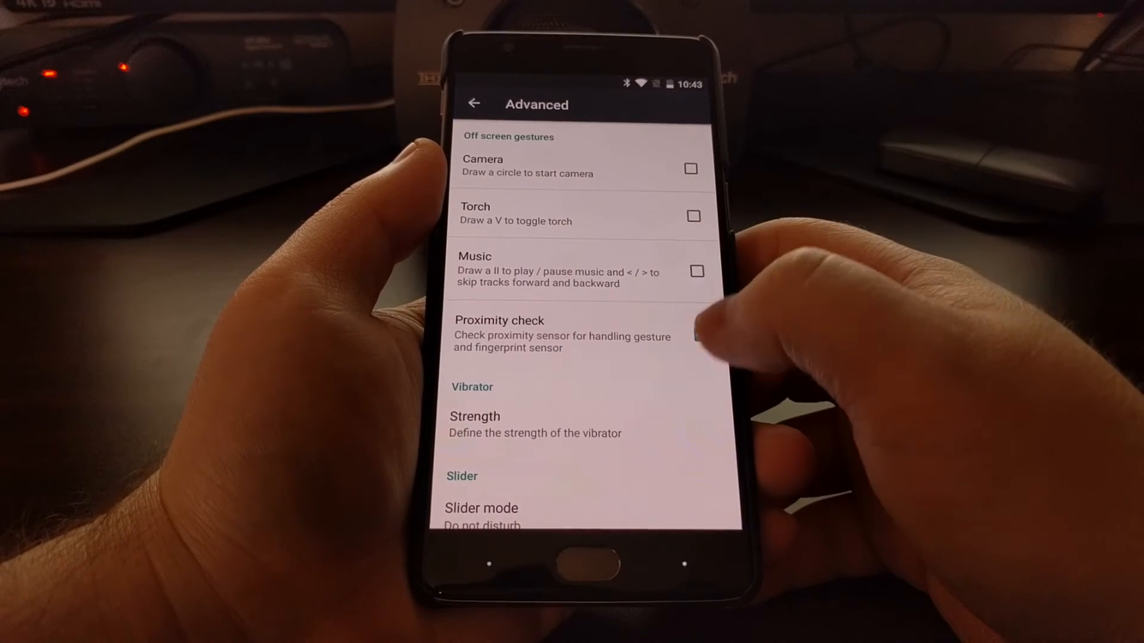
click(702, 335)
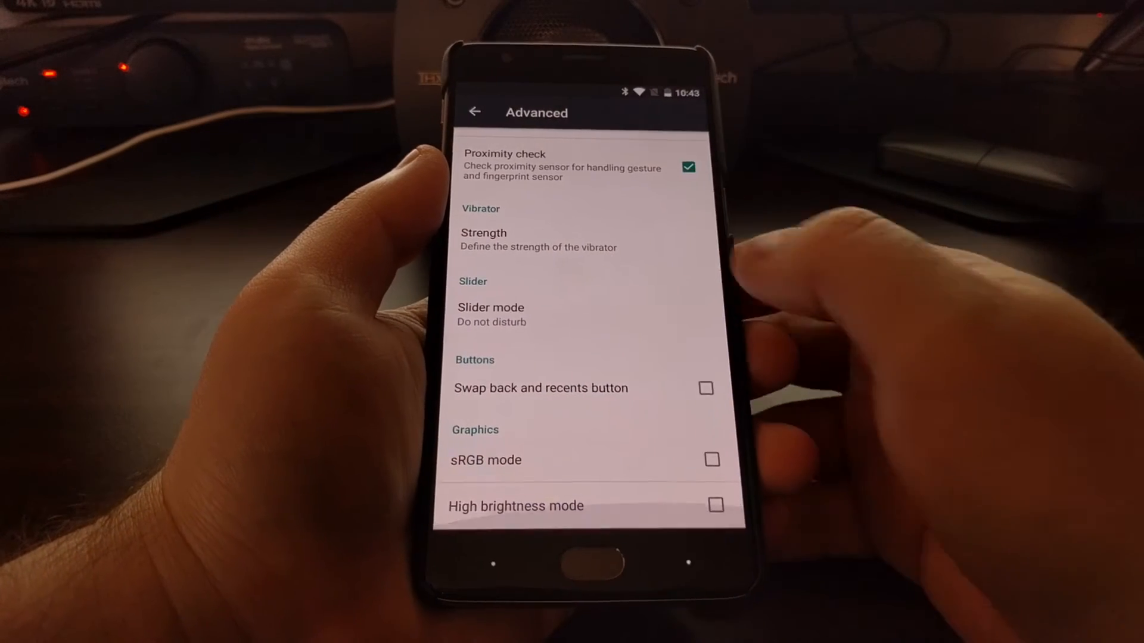
click(711, 460)
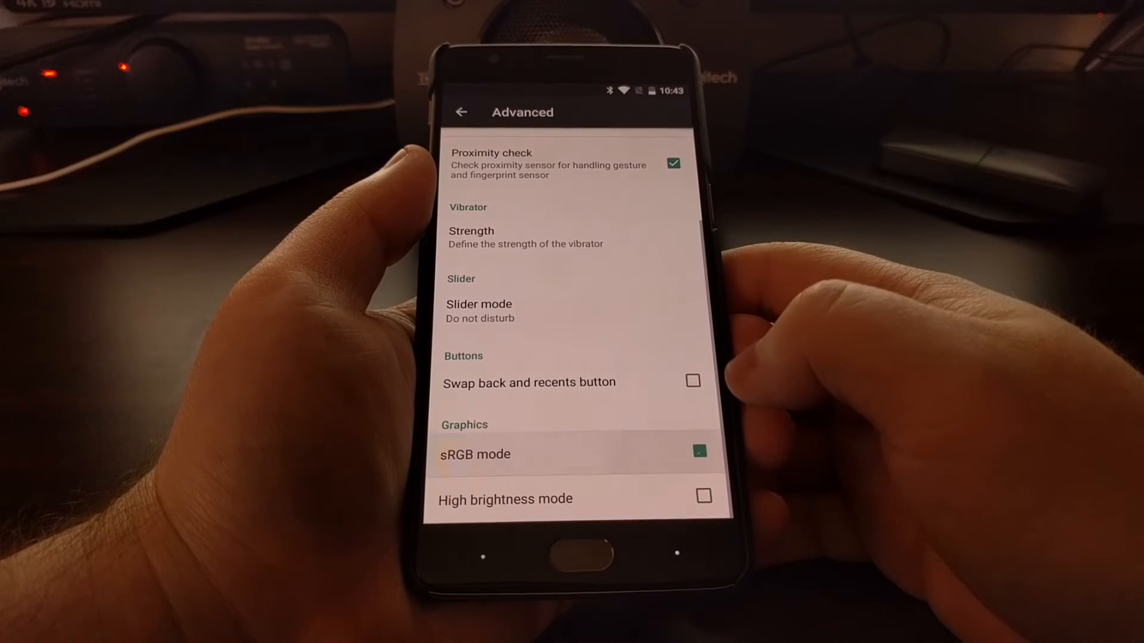
click(699, 454)
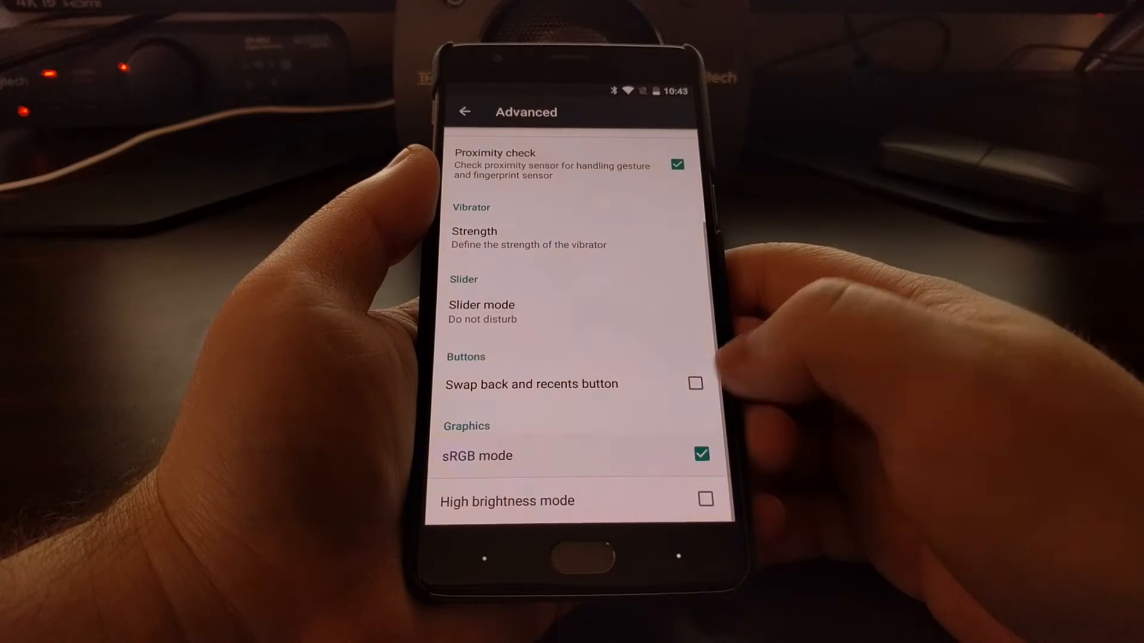
click(702, 456)
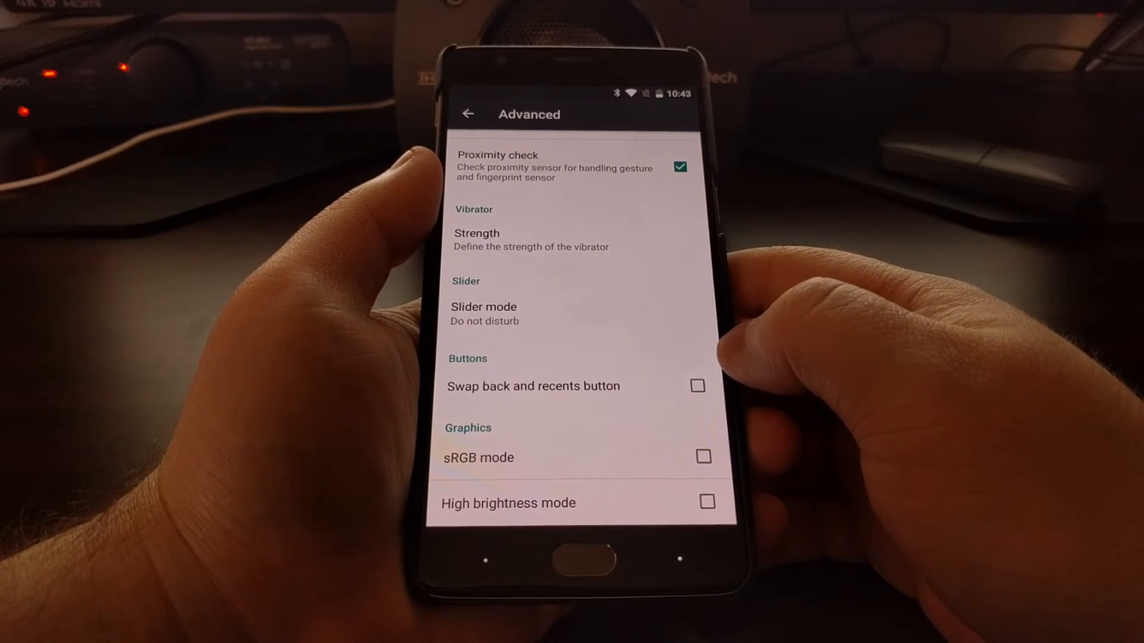
click(697, 386)
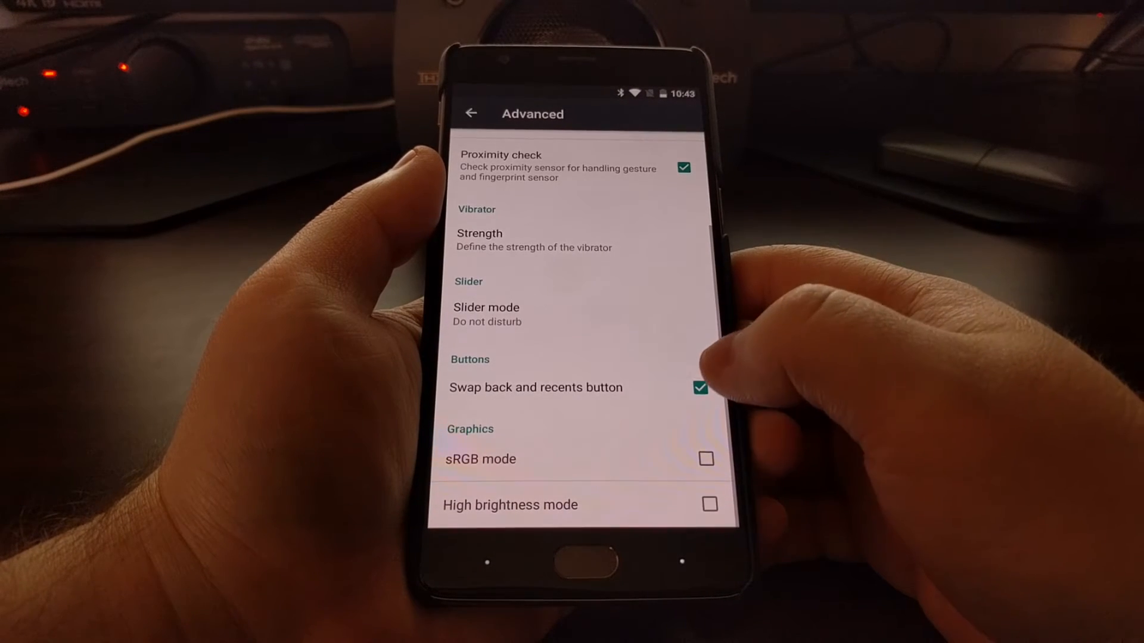
click(698, 389)
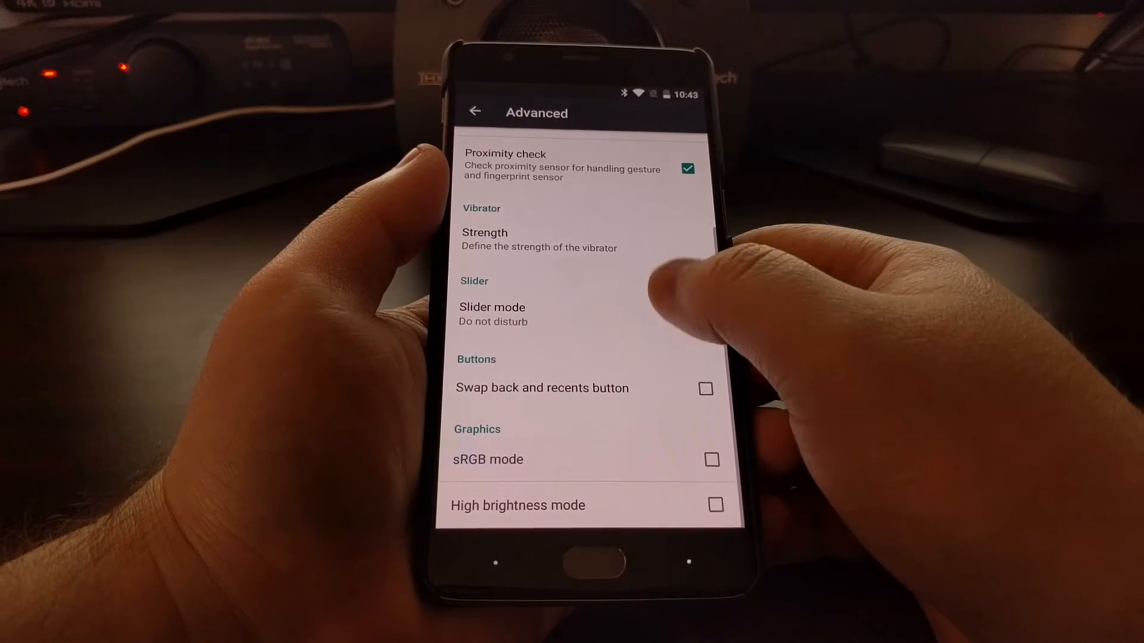
Step: View the vibrator Strength dialog and cancel it unchanged
scroll(down, 3)
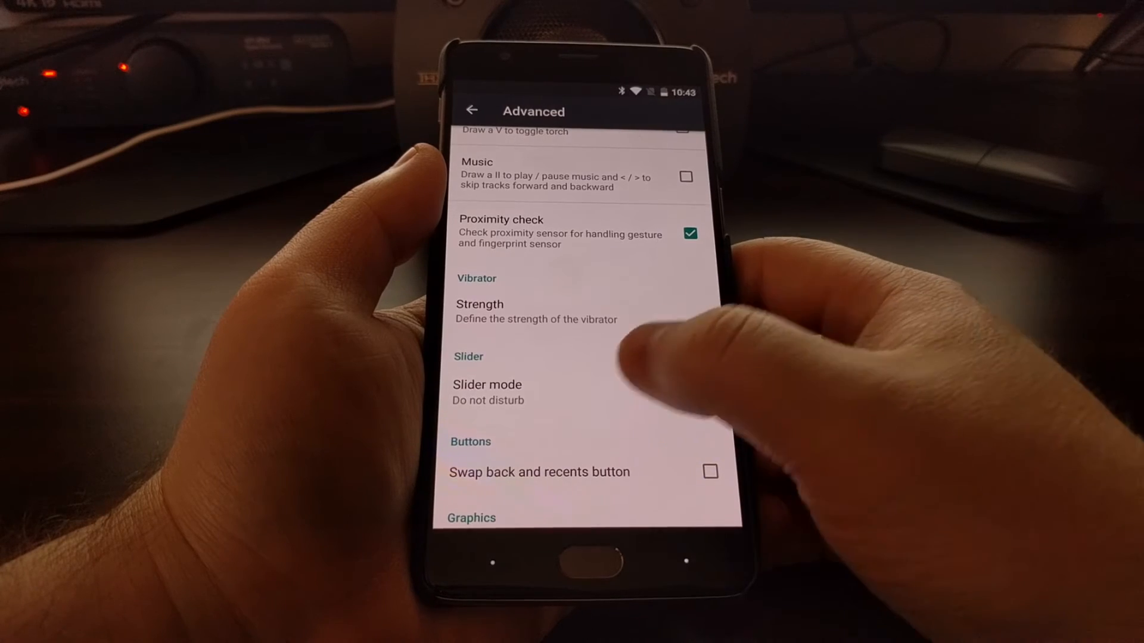
click(487, 392)
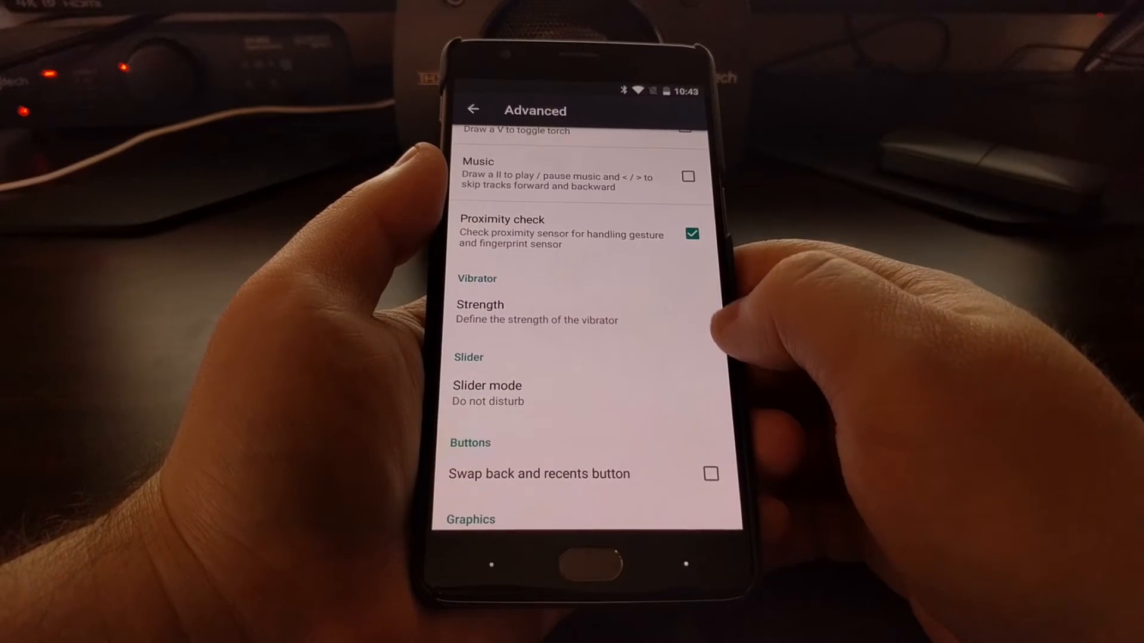
click(481, 304)
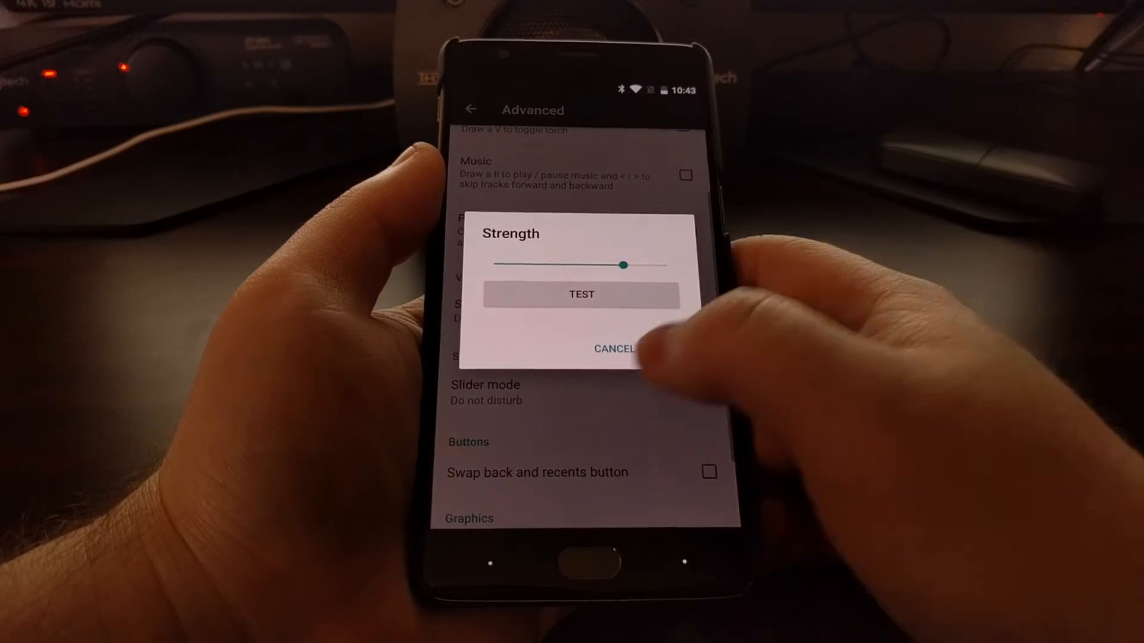
click(615, 349)
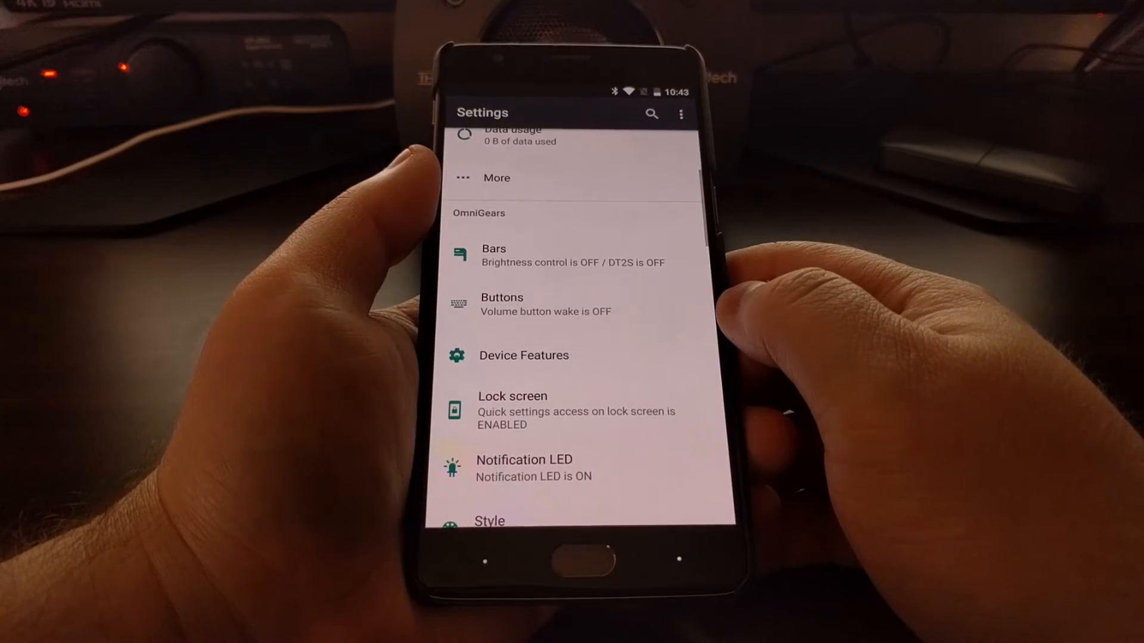
Step: On the Lock screen page, hide then restore the camera shortcut
scroll(down, 3)
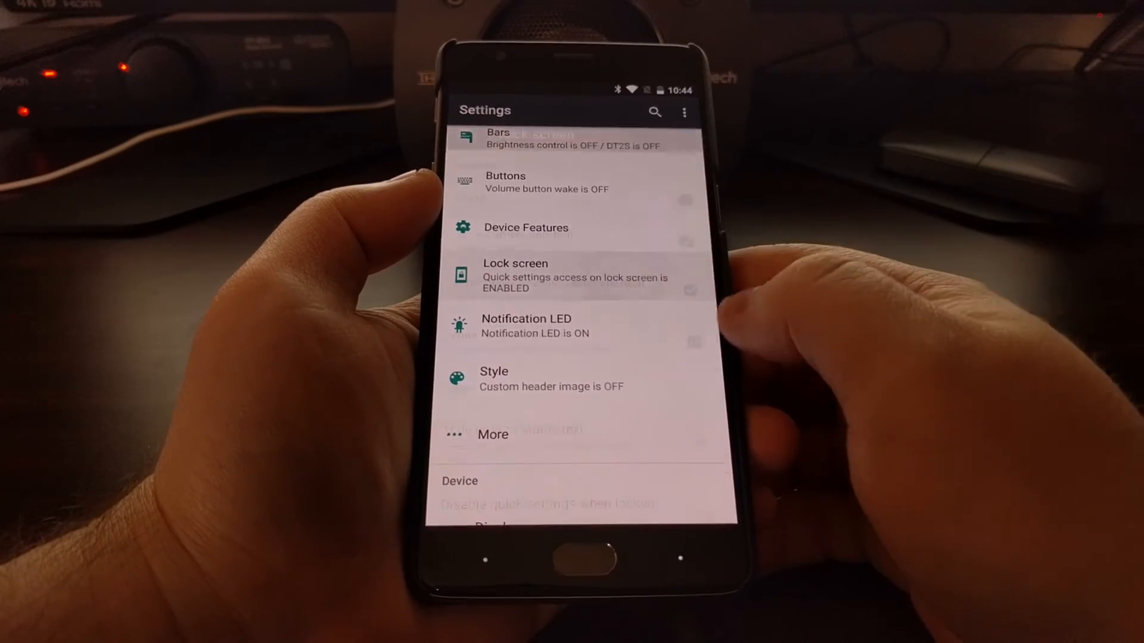
click(515, 276)
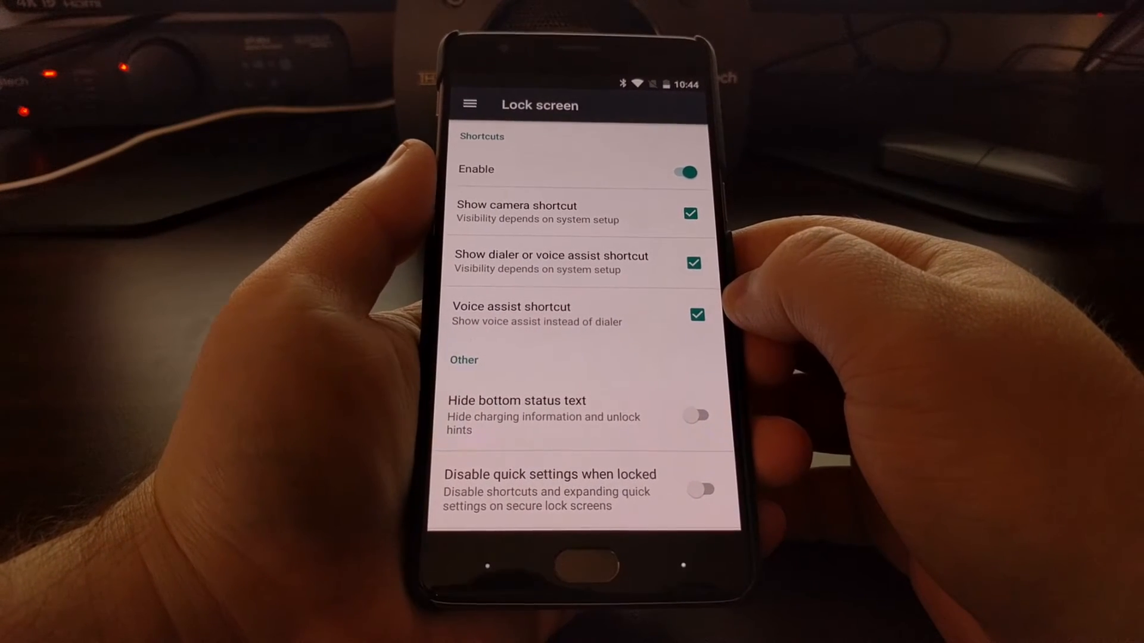
click(690, 213)
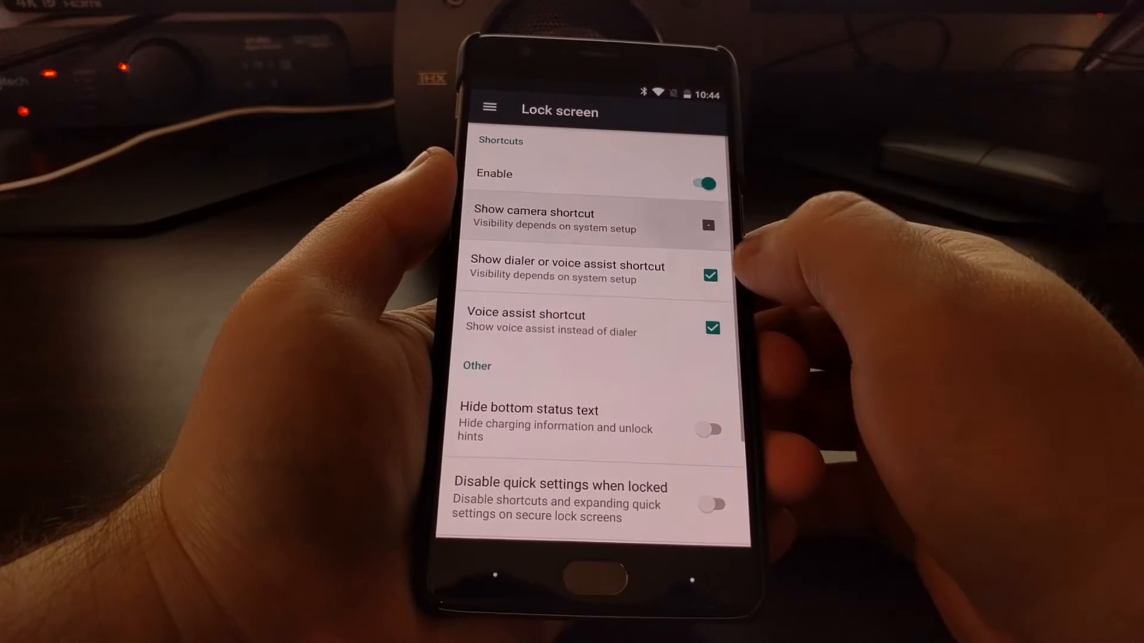
click(708, 224)
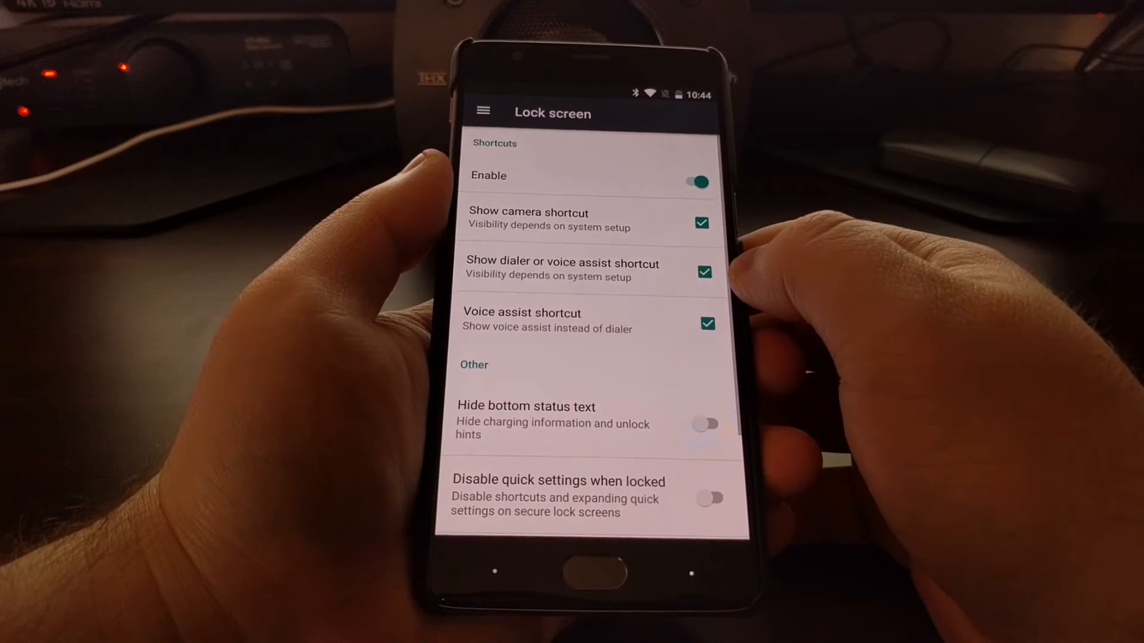
Step: Toggle the dialer or voice assist shortcut off and back on, then reach Notification LED
click(704, 274)
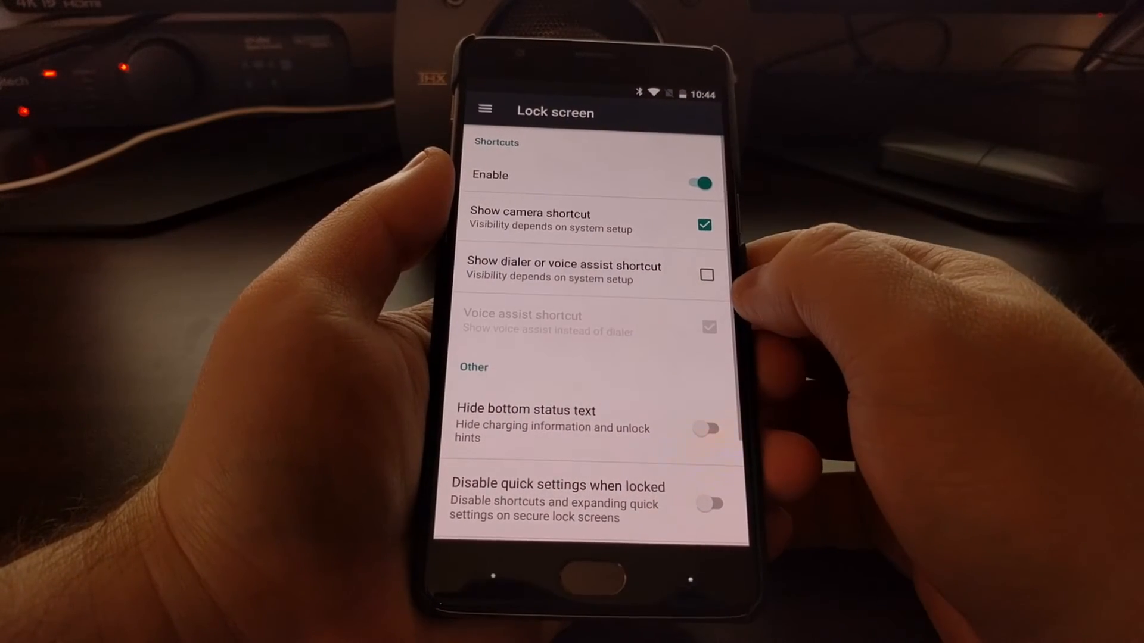
click(705, 275)
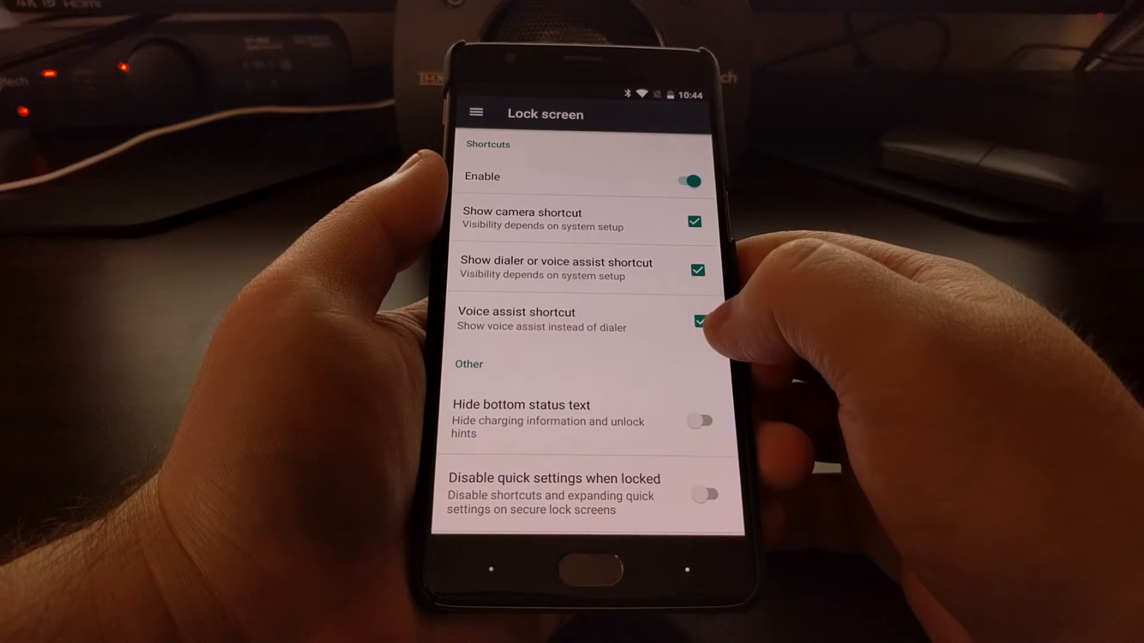
click(697, 320)
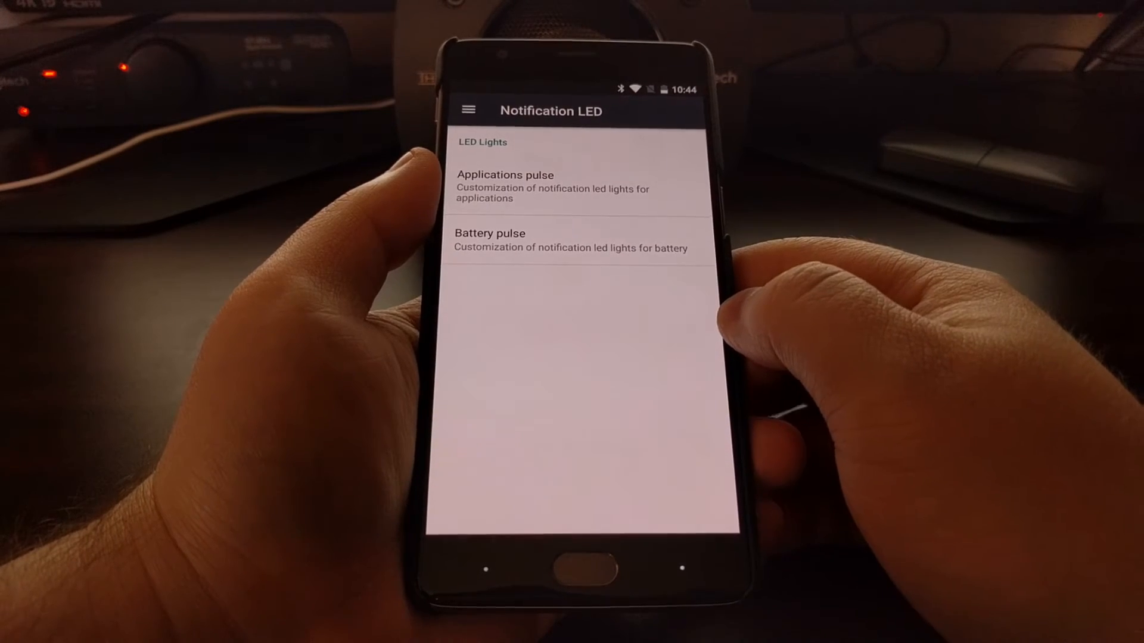
Step: In Applications pulse, enable the notification light and view the default colour picker unchanged
click(505, 187)
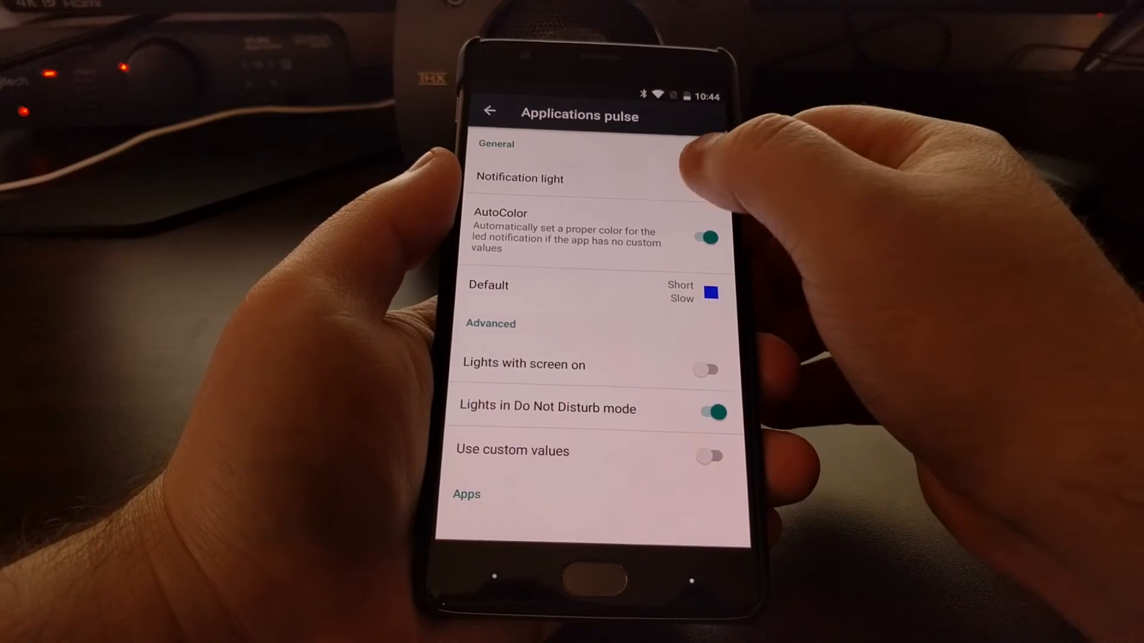
click(704, 179)
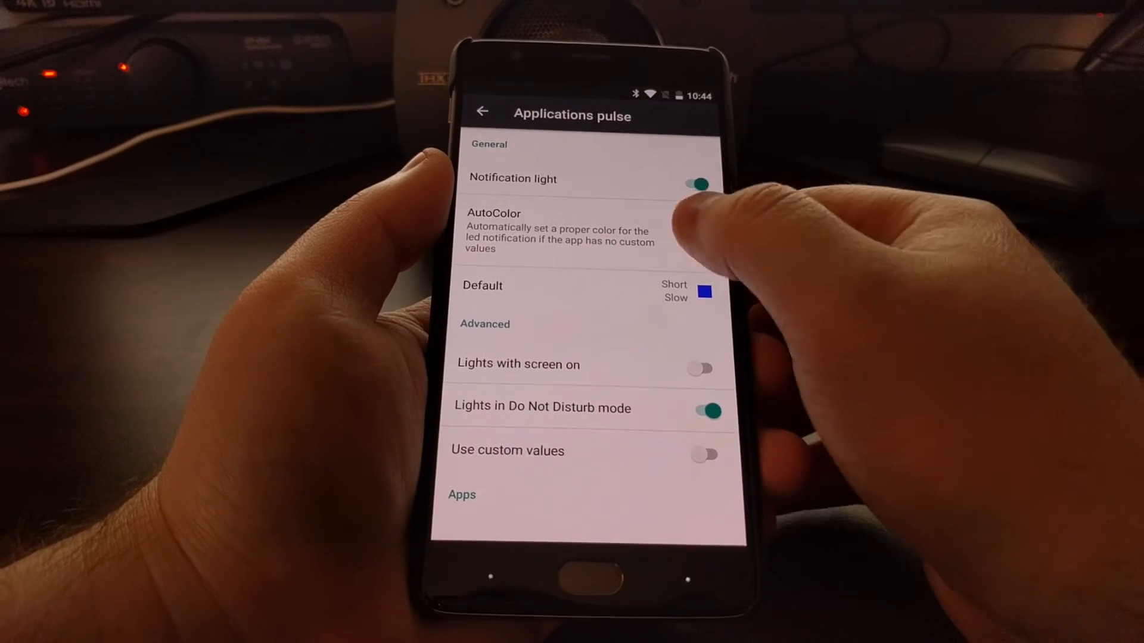
click(703, 291)
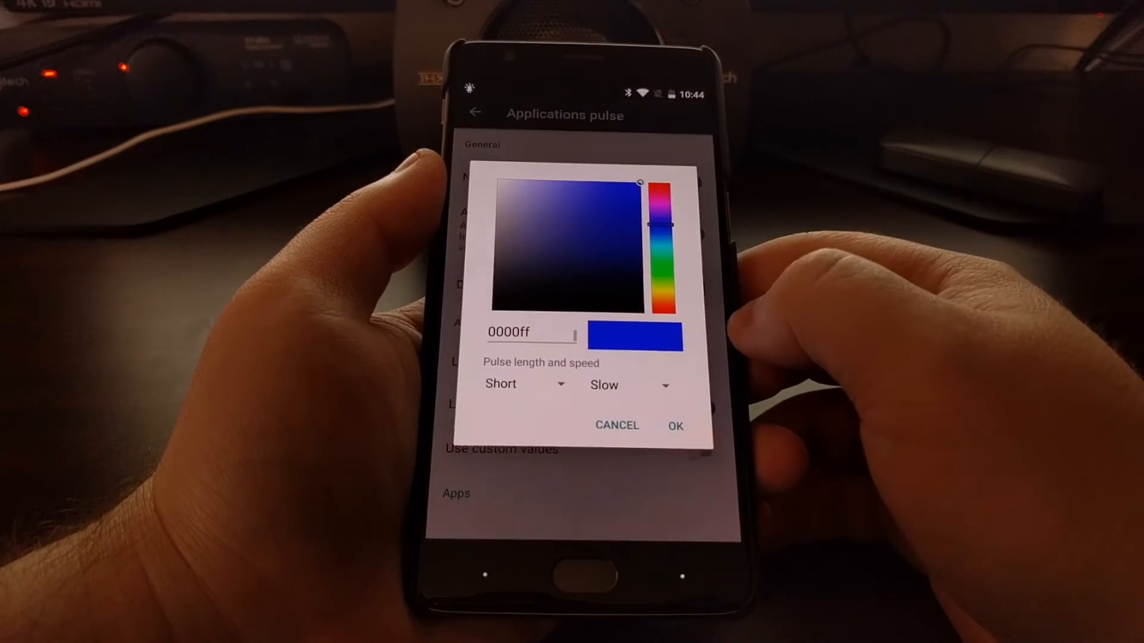
click(674, 426)
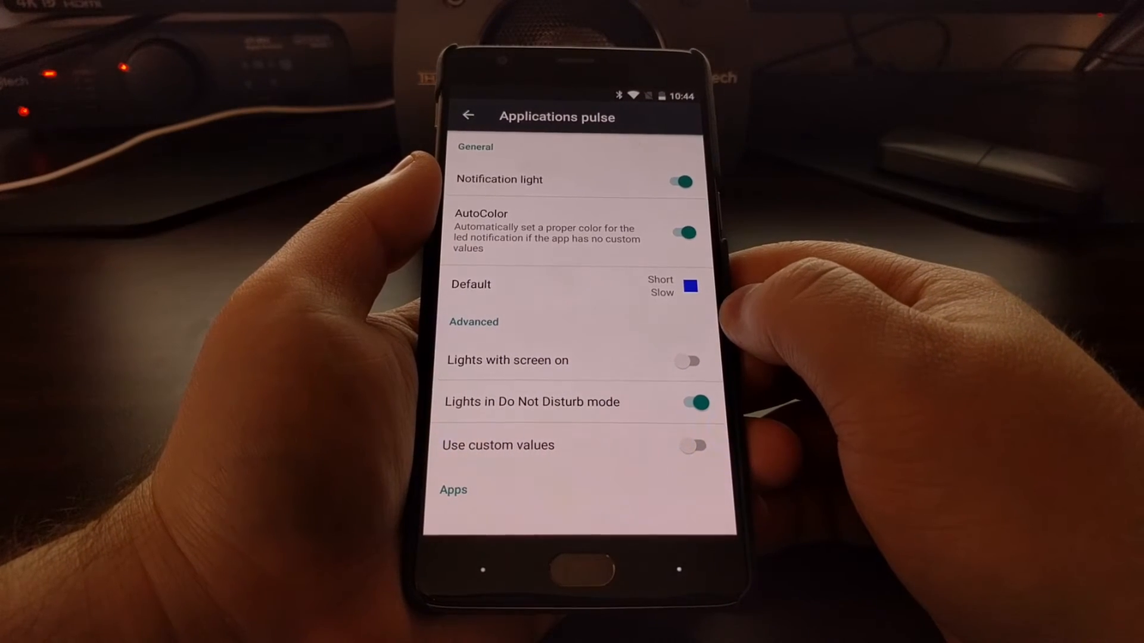
click(467, 116)
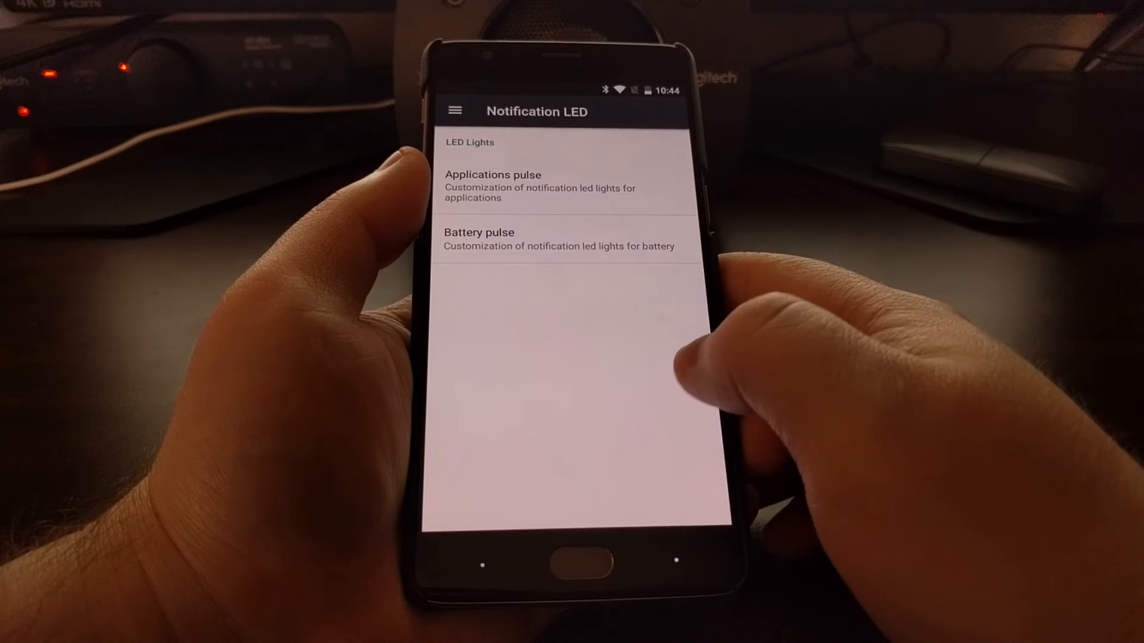
Step: View the Battery pulse LED page, then return to the main Settings list
click(479, 239)
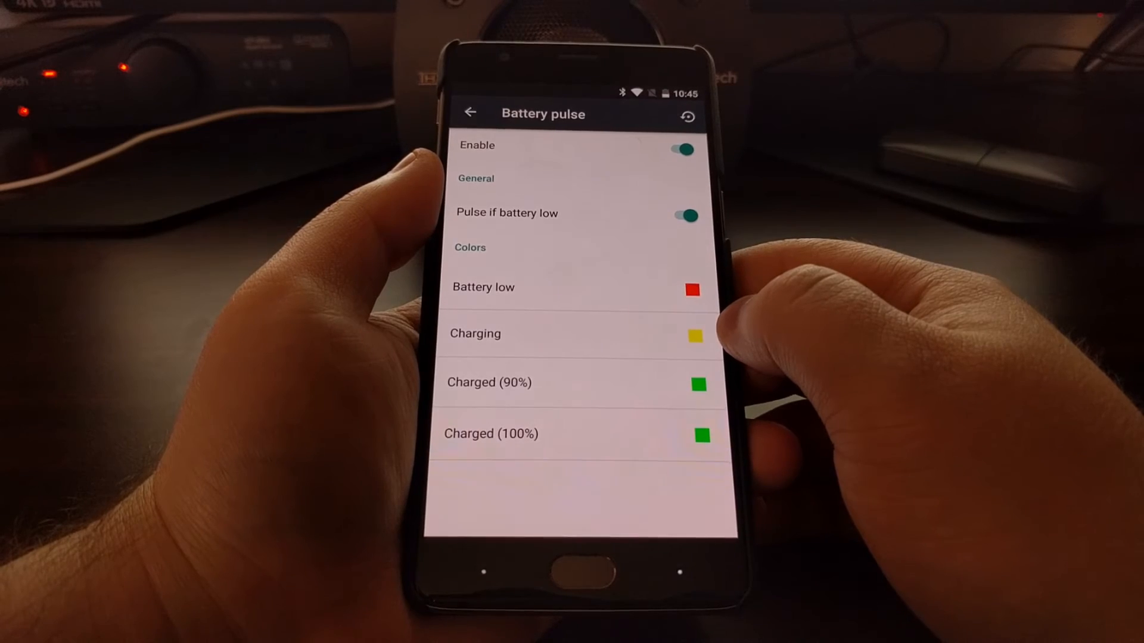
click(470, 114)
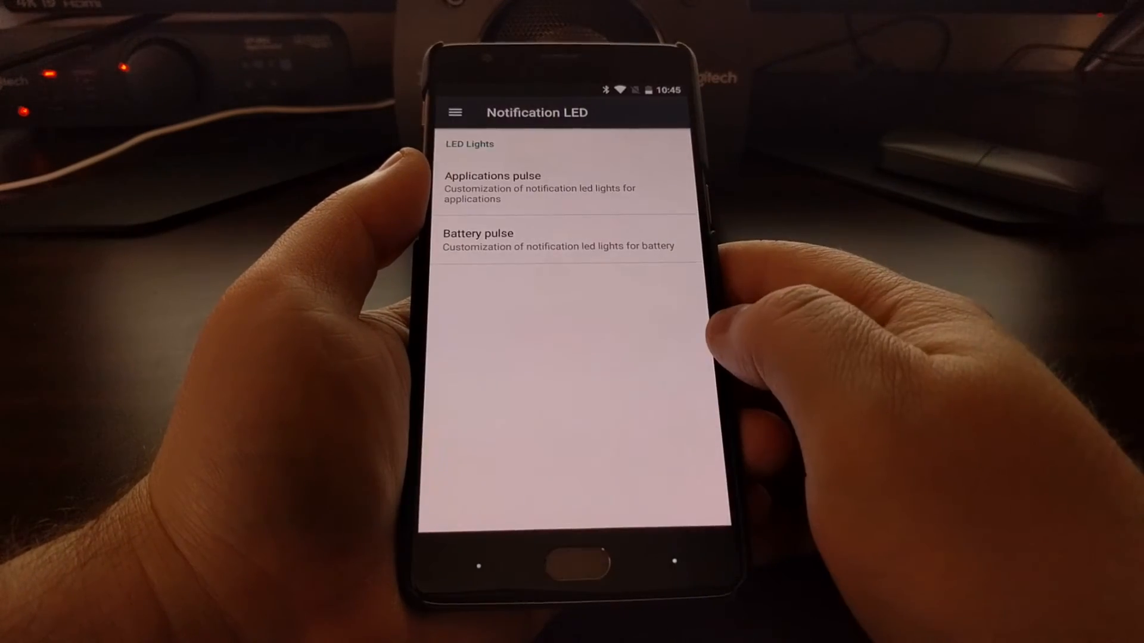
click(454, 112)
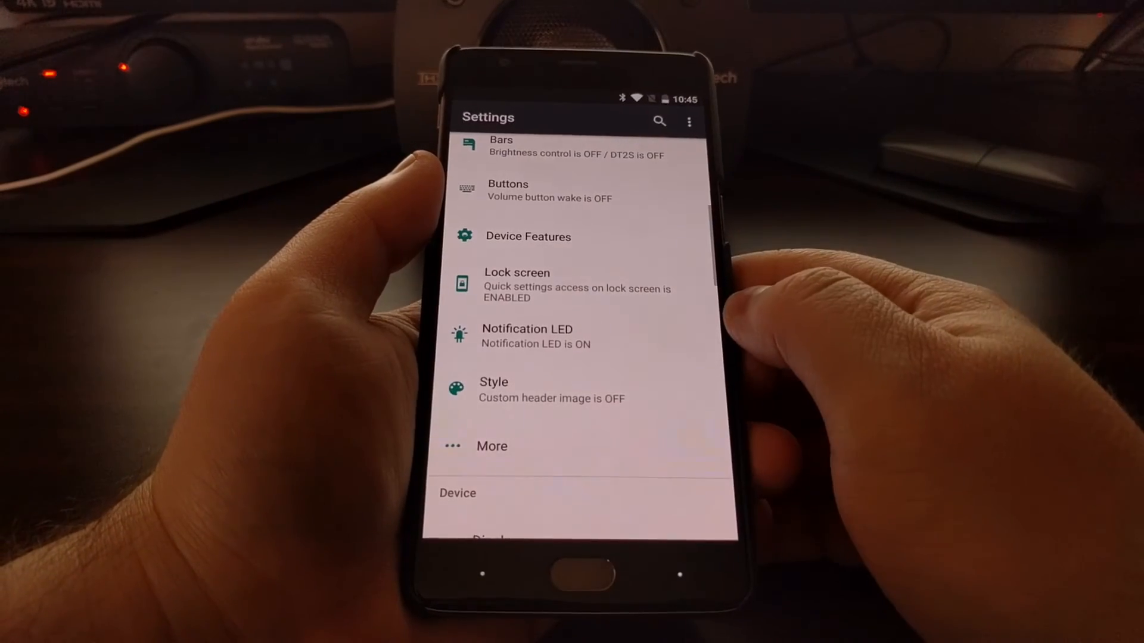
Step: On the Style page, change the settings theme from Light to Dark
click(494, 390)
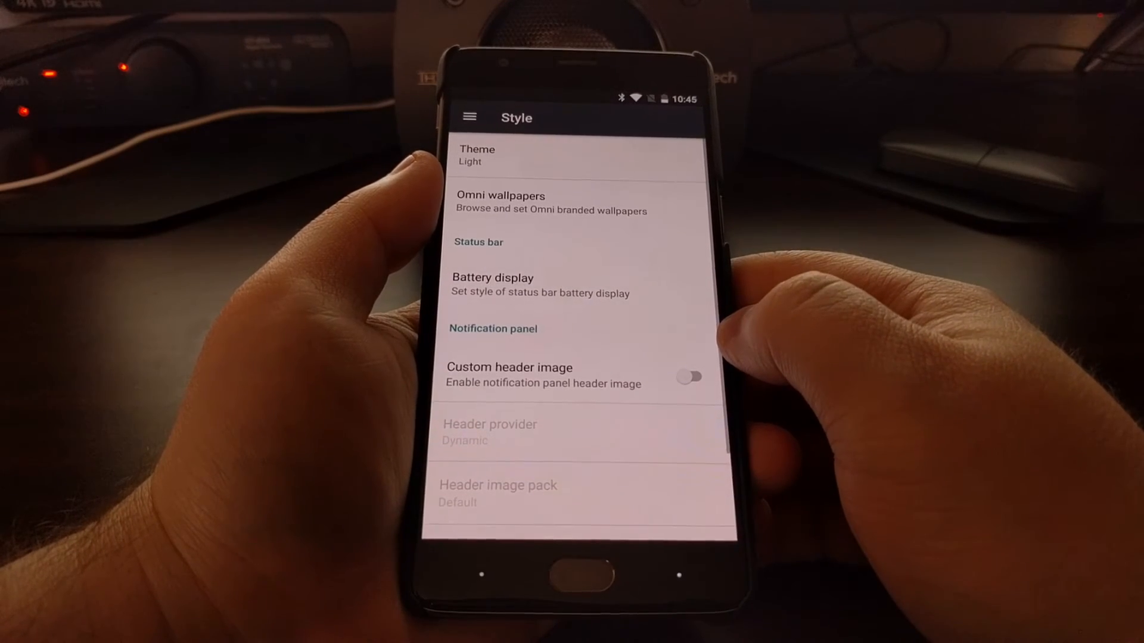
click(478, 155)
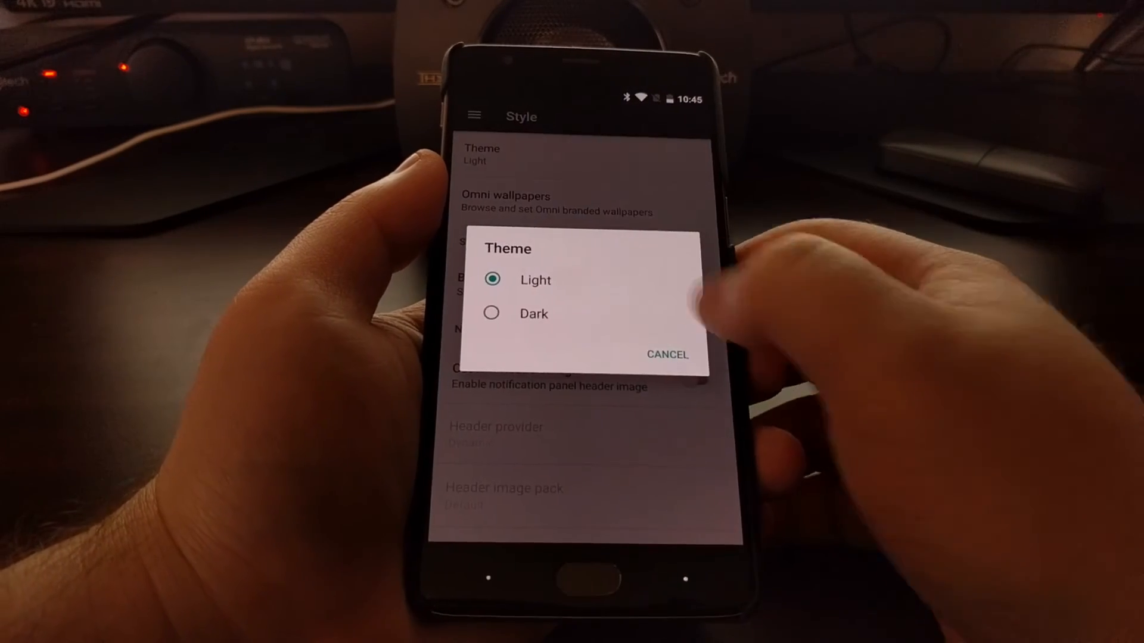
click(534, 314)
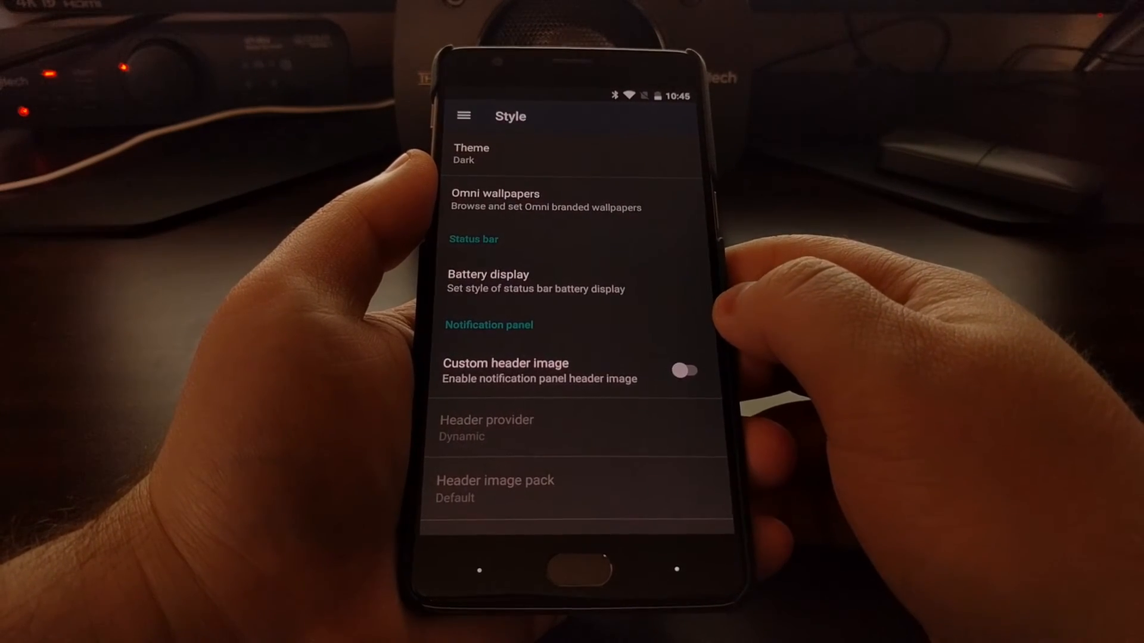
Step: Browse the Omni wallpapers gallery and return to Style
click(494, 200)
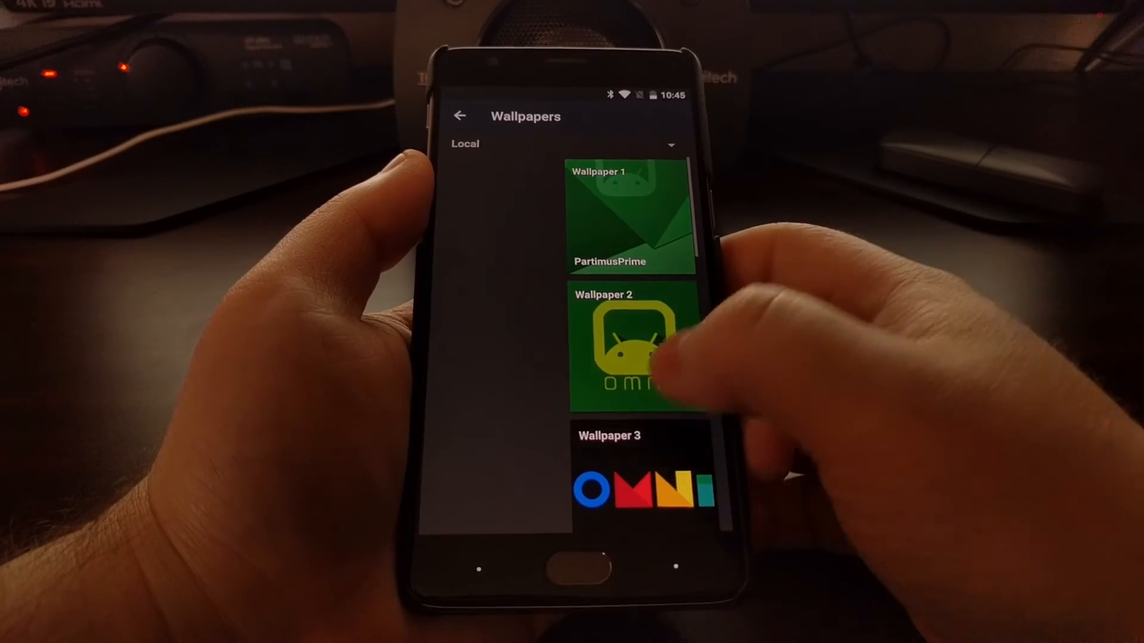
scroll(down, 3)
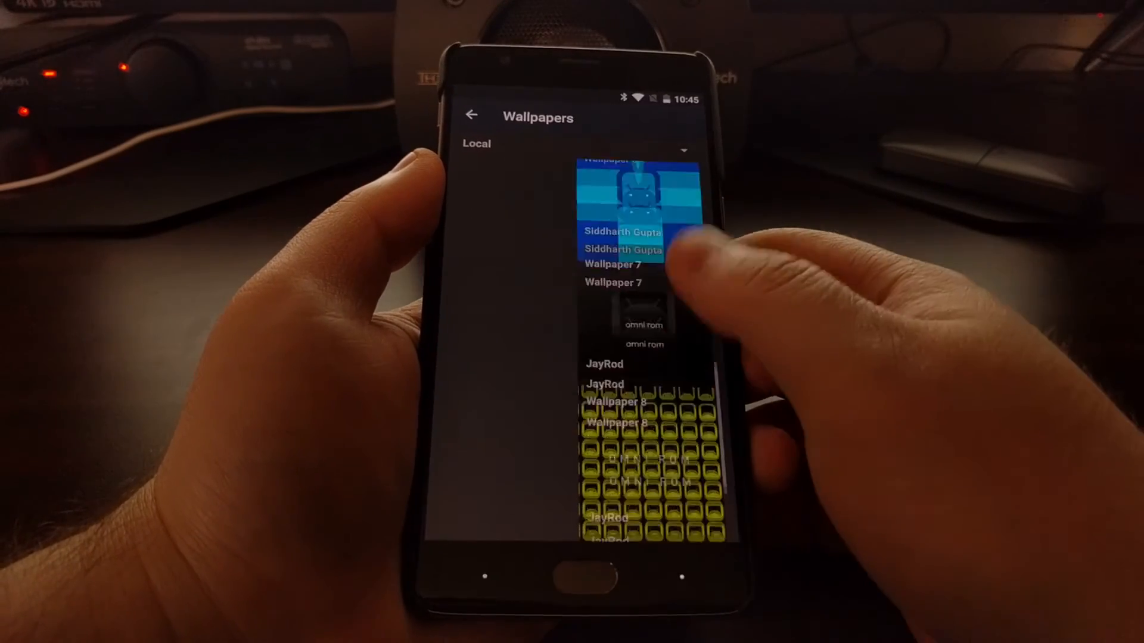
scroll(up, 3)
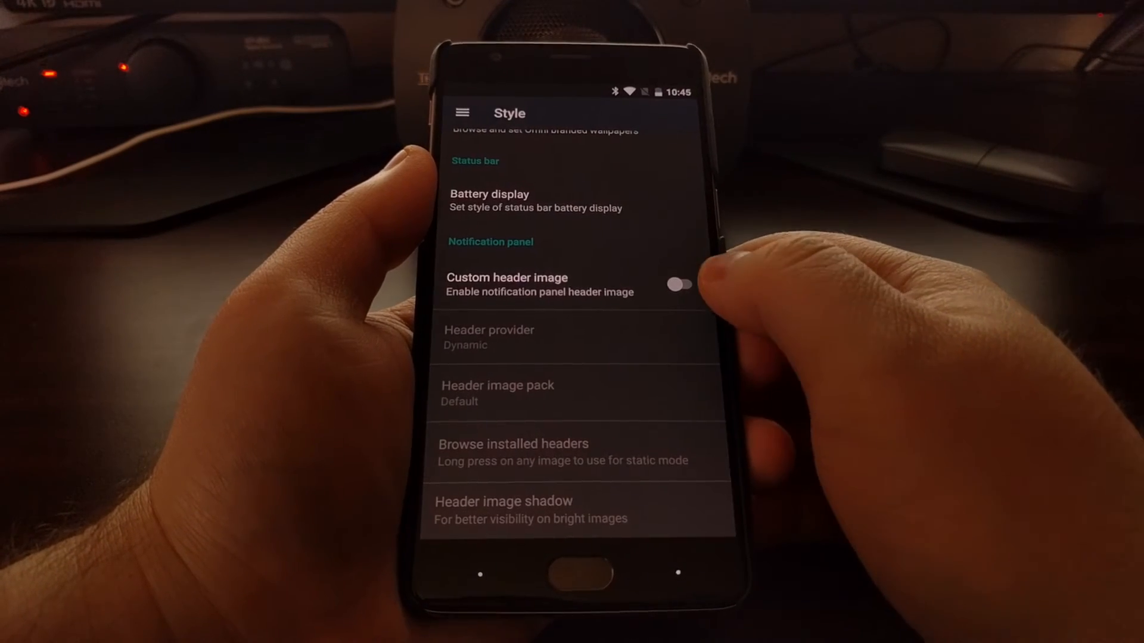
Step: Enable Custom header image, keeping the Dynamic header provider
click(679, 285)
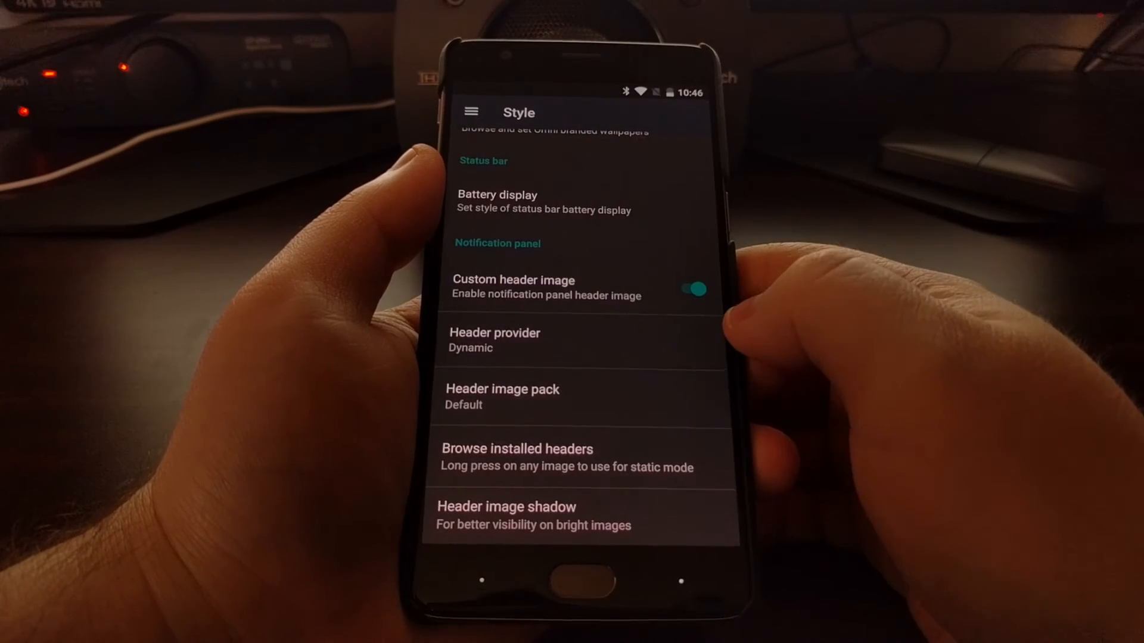
click(495, 340)
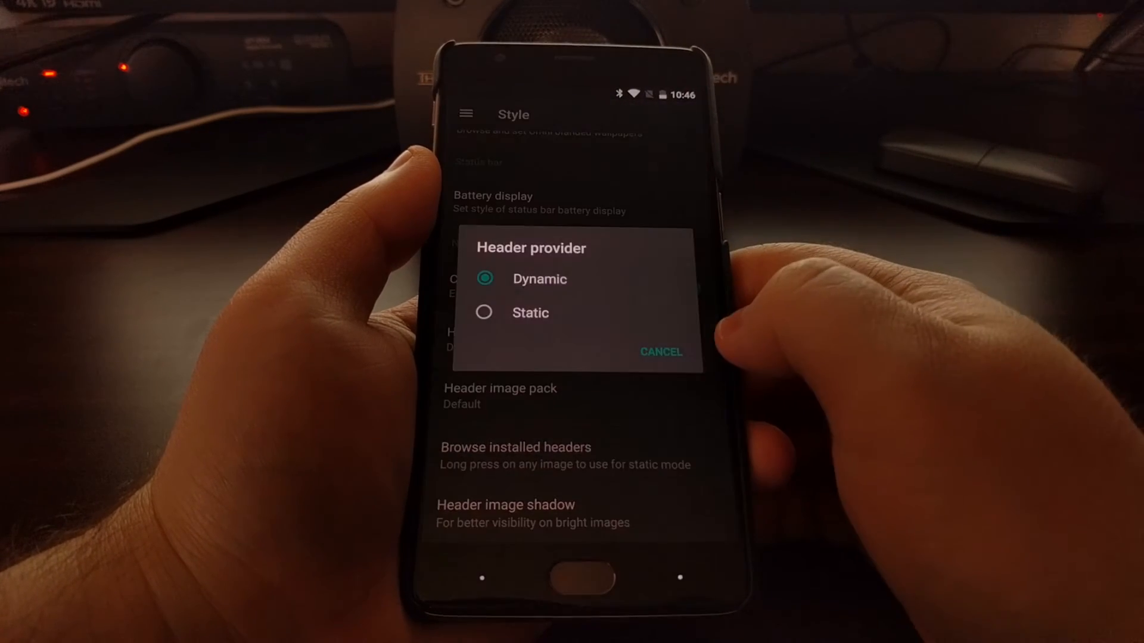
click(660, 352)
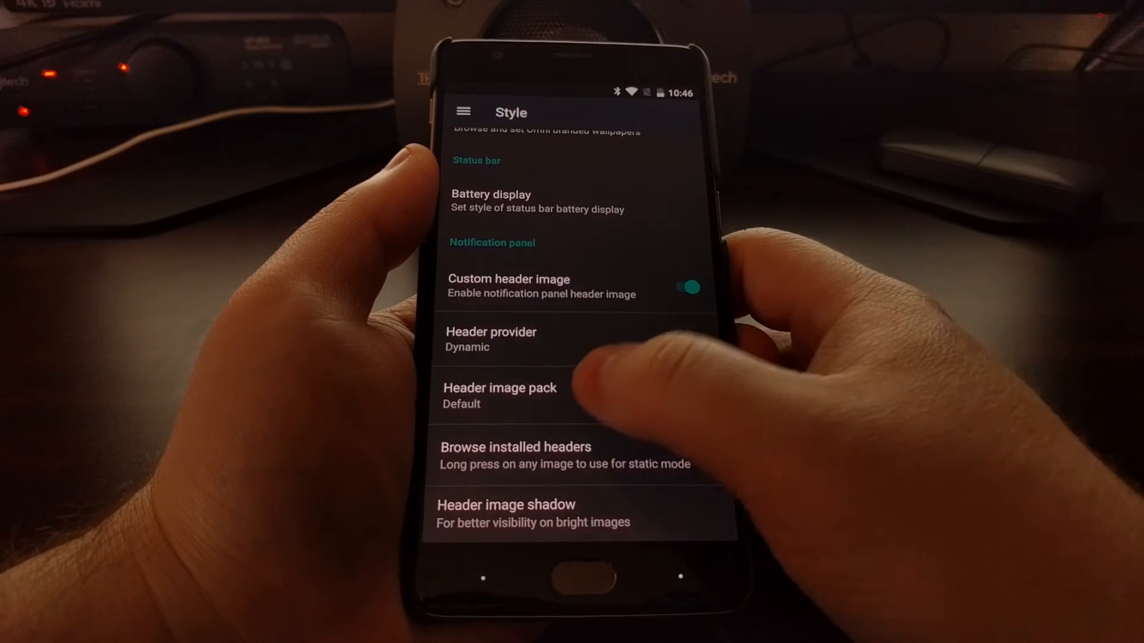
Step: Reach the OmniGears device features page and its Time in state CPU statistics
click(501, 388)
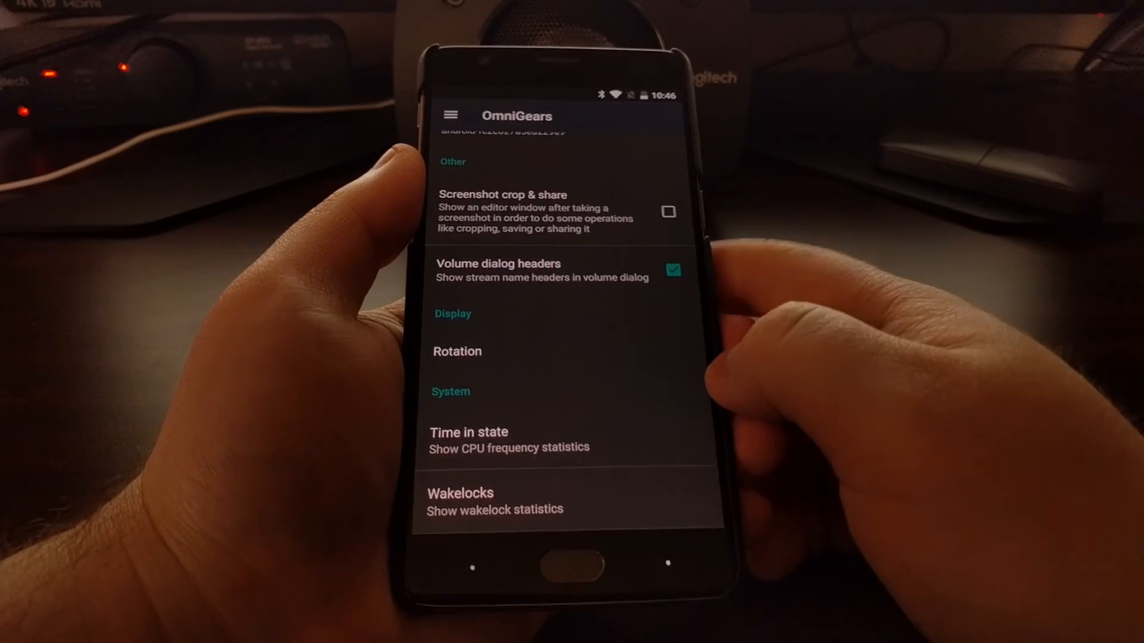
click(460, 502)
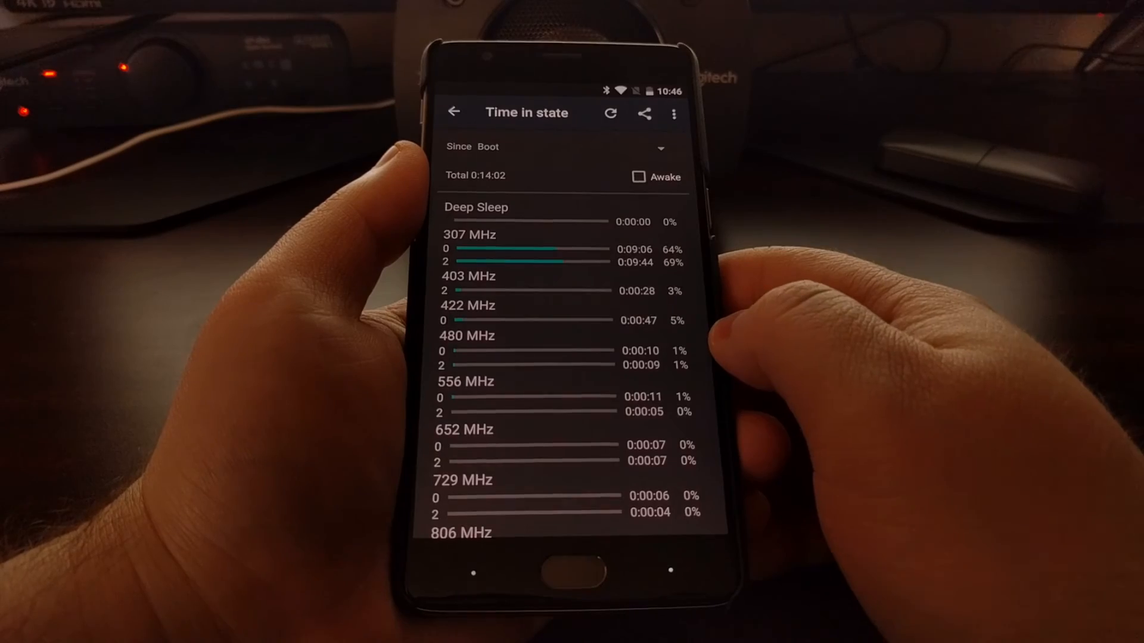
Step: Scroll the time-in-state statistics, view the Rotation modes, then return to main Settings
scroll(down, 3)
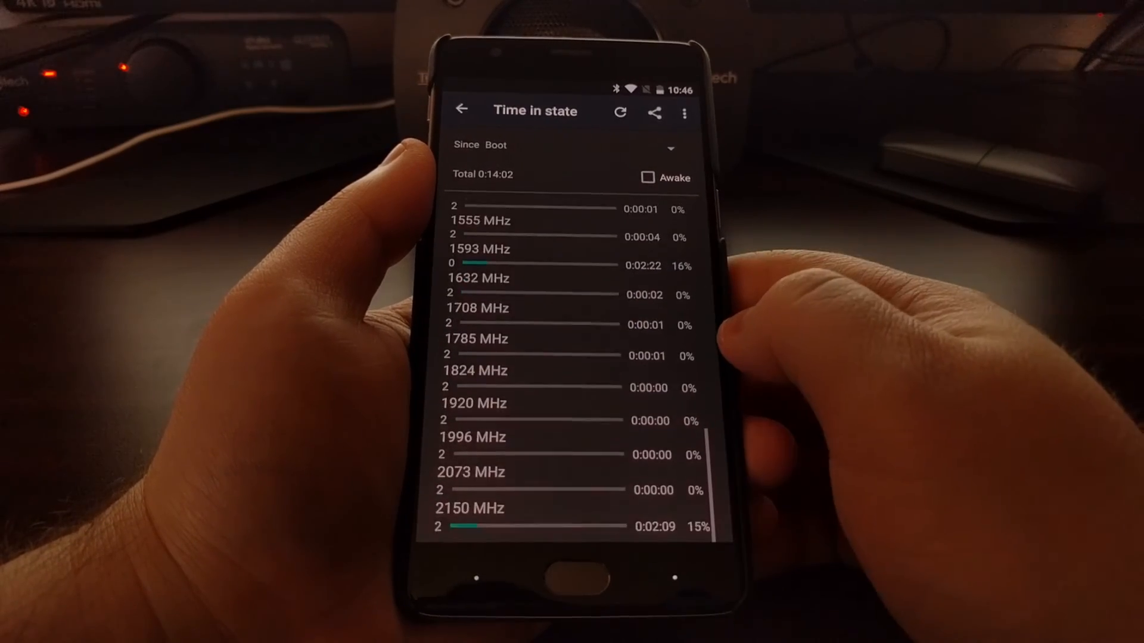
click(461, 112)
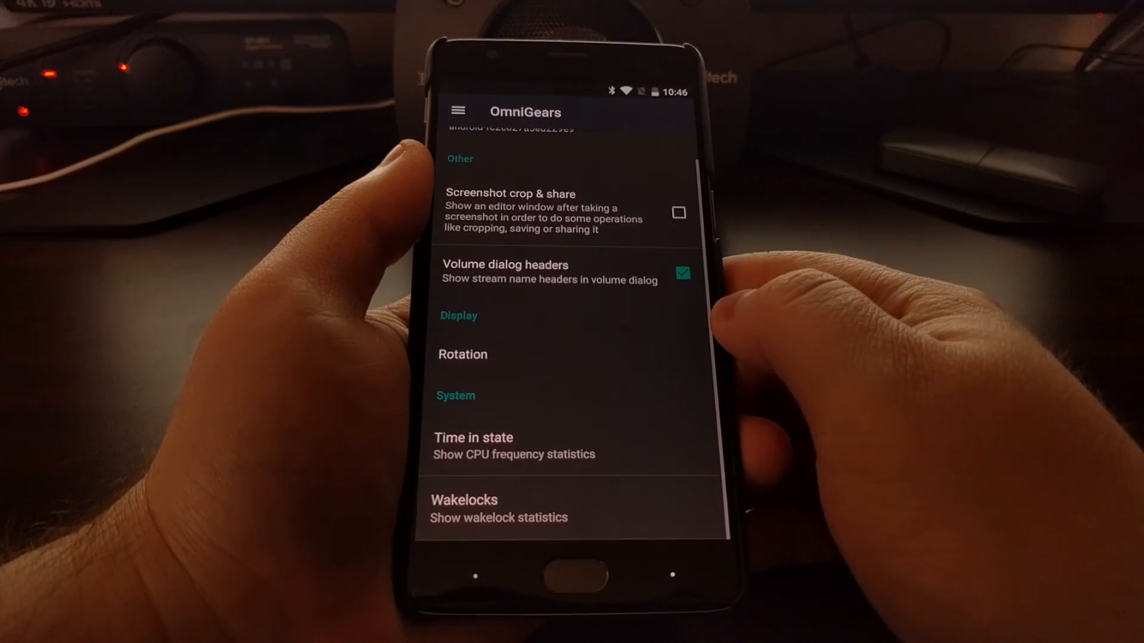
click(463, 355)
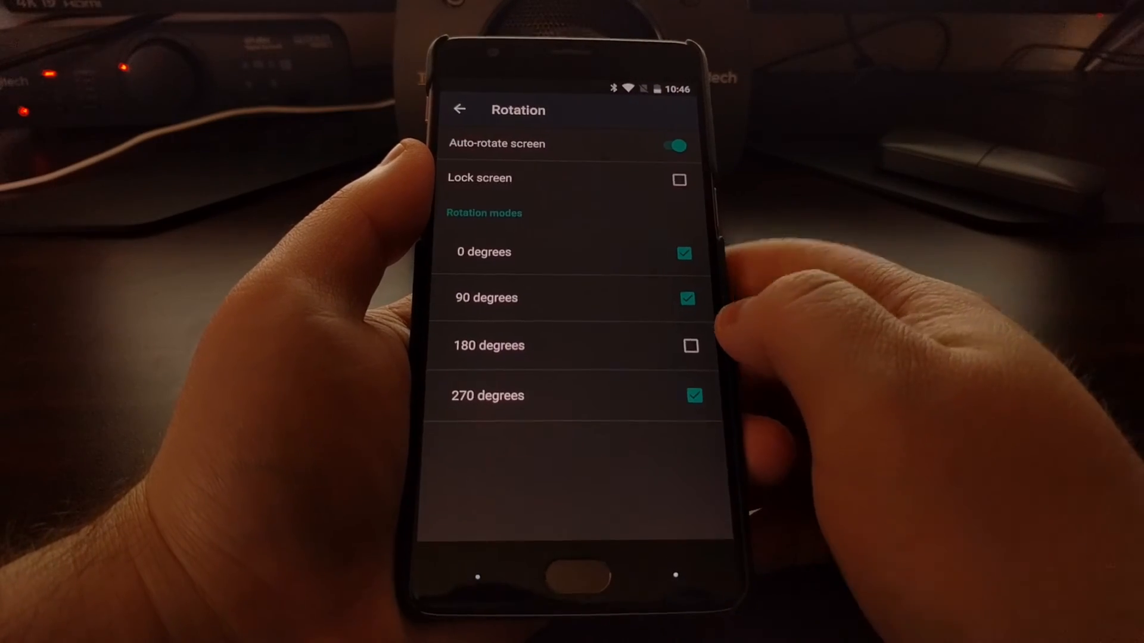
click(460, 109)
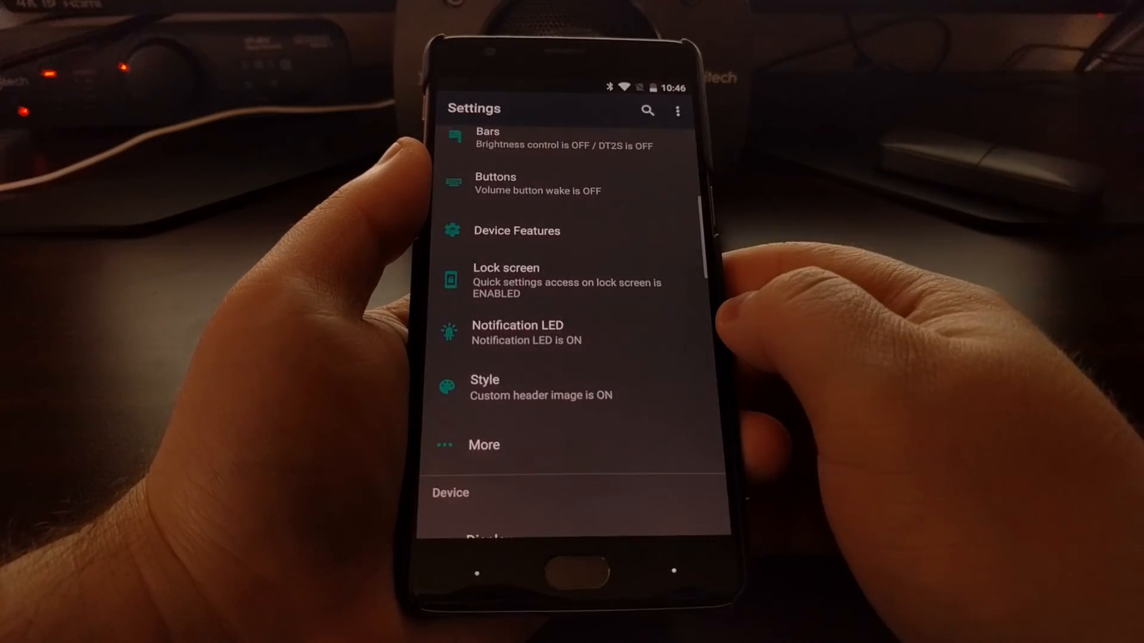
scroll(down, 3)
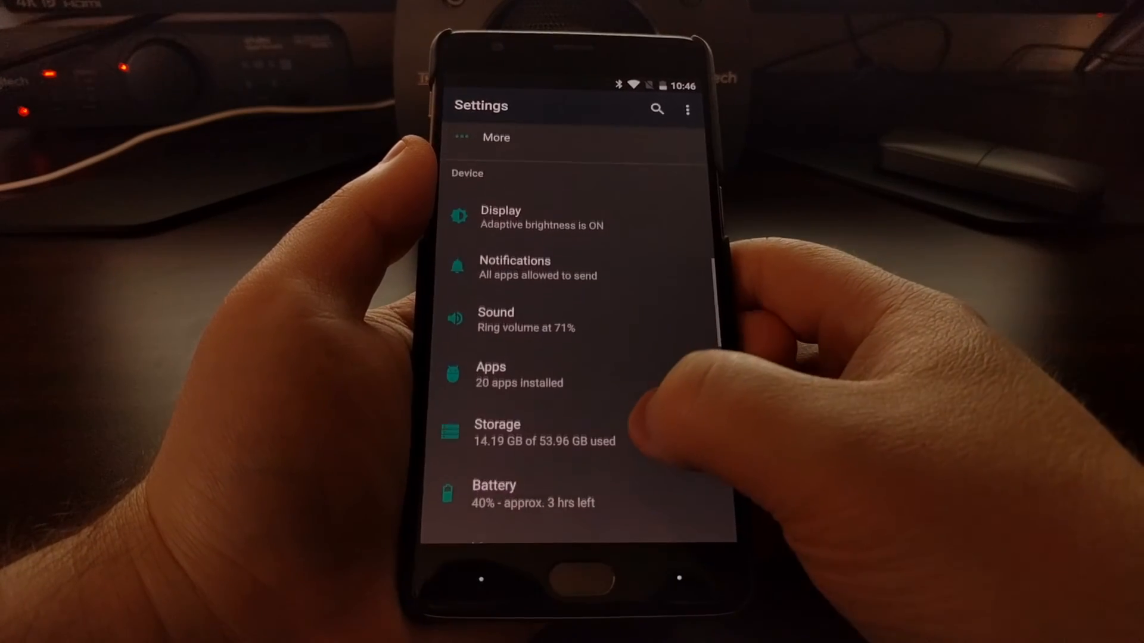
click(502, 217)
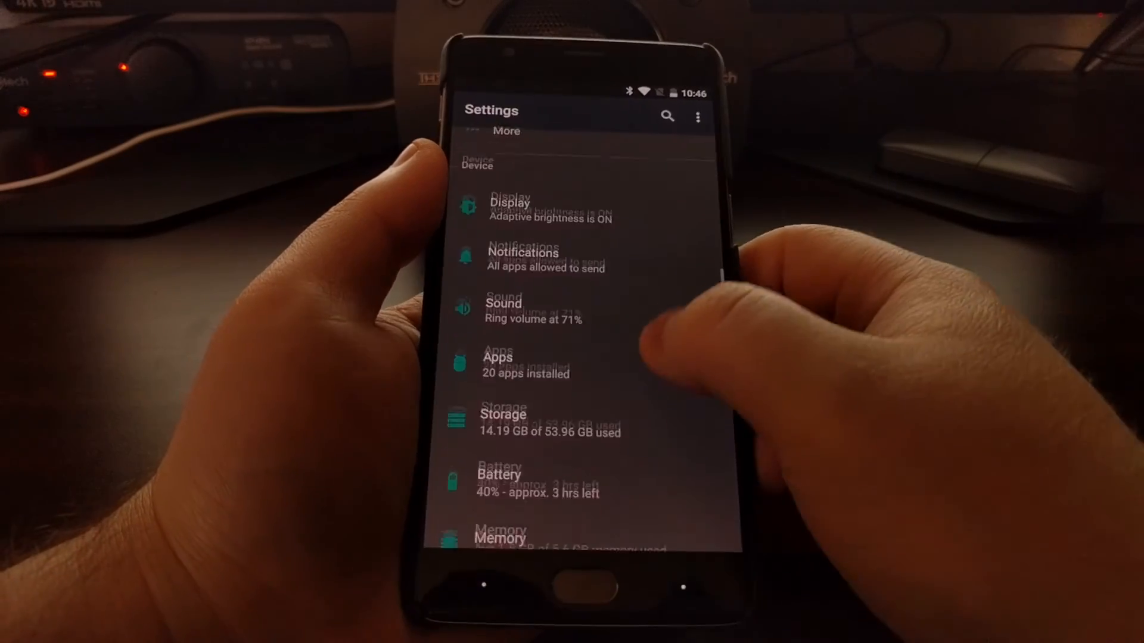
scroll(down, 3)
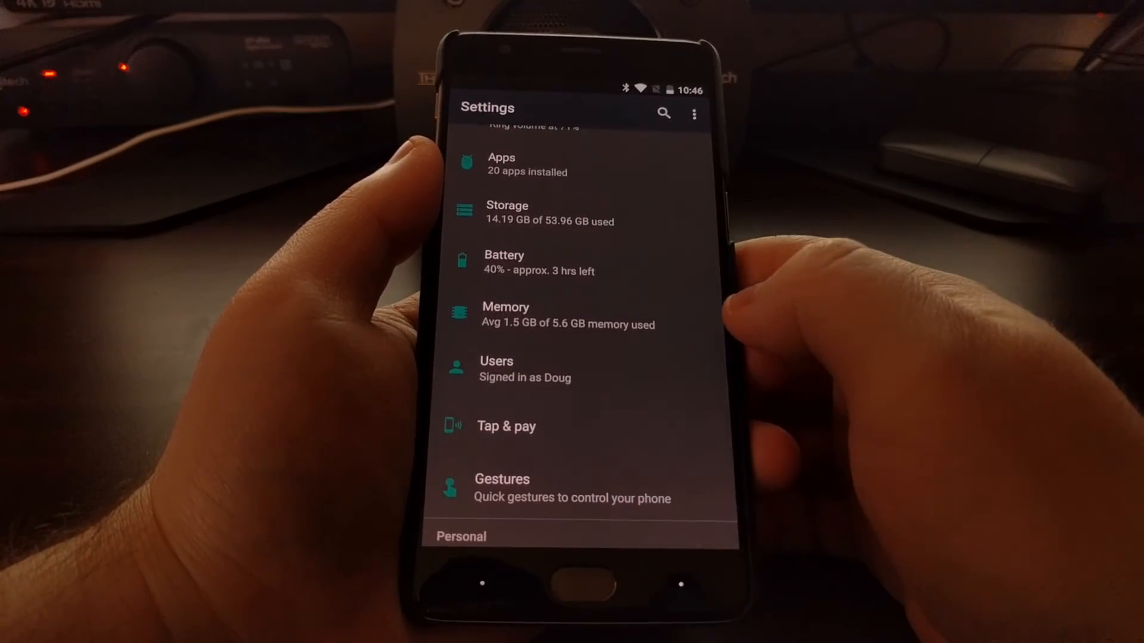
click(502, 488)
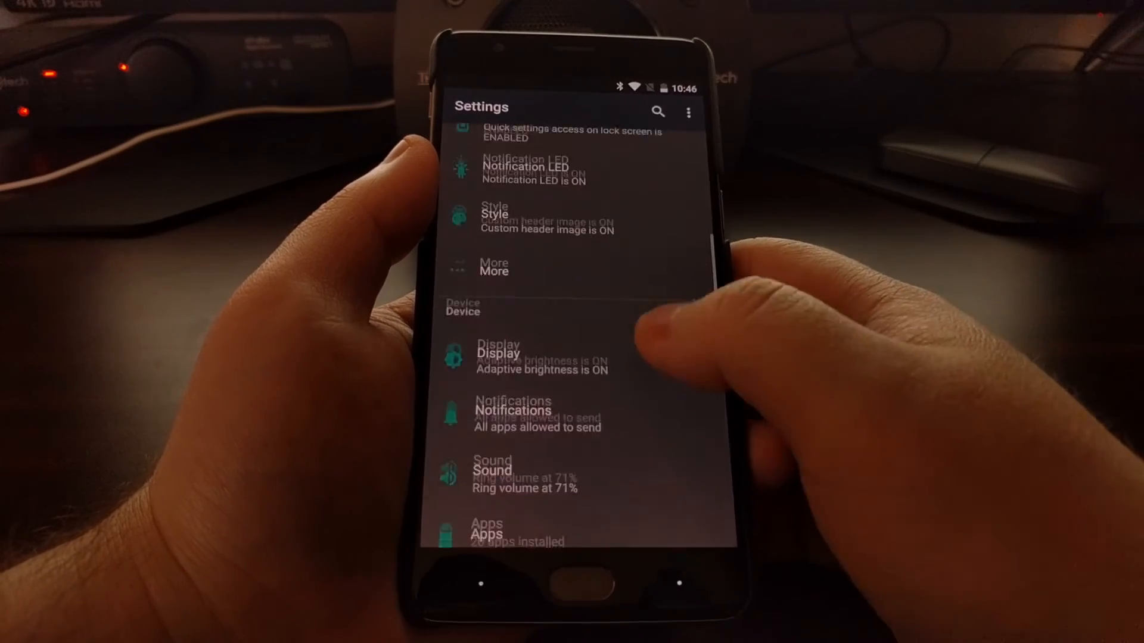
scroll(down, 3)
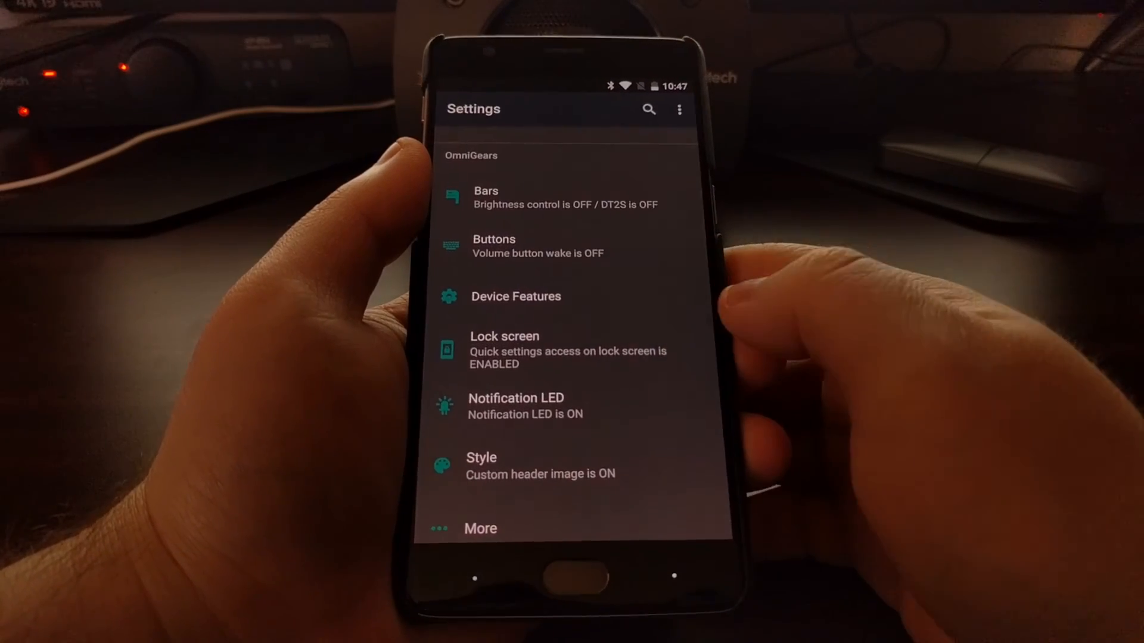